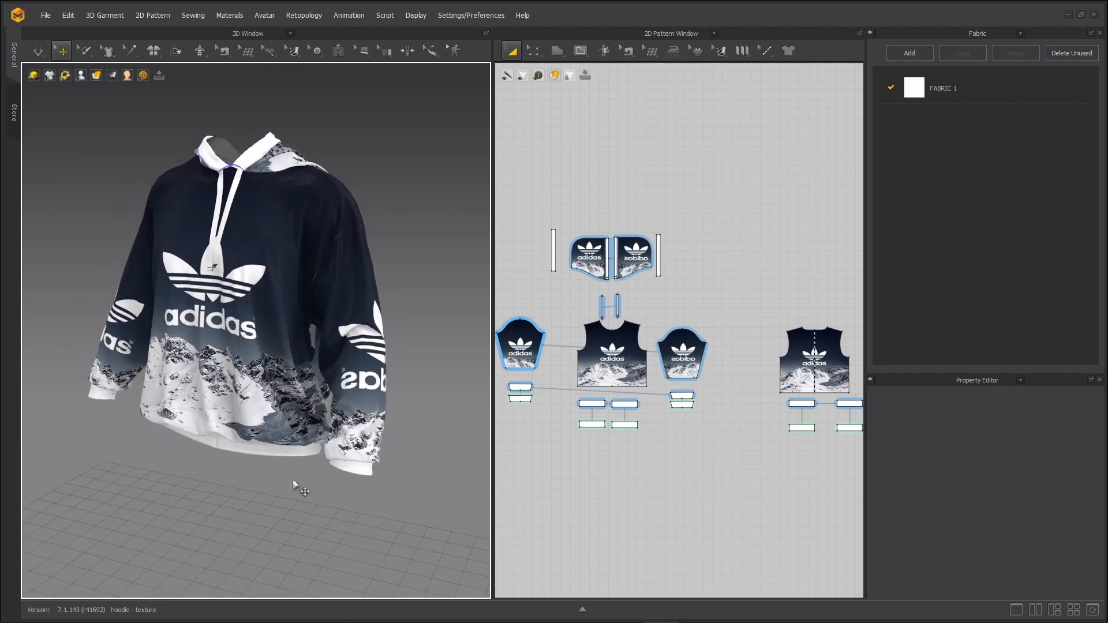
pyautogui.moveTo(283, 529)
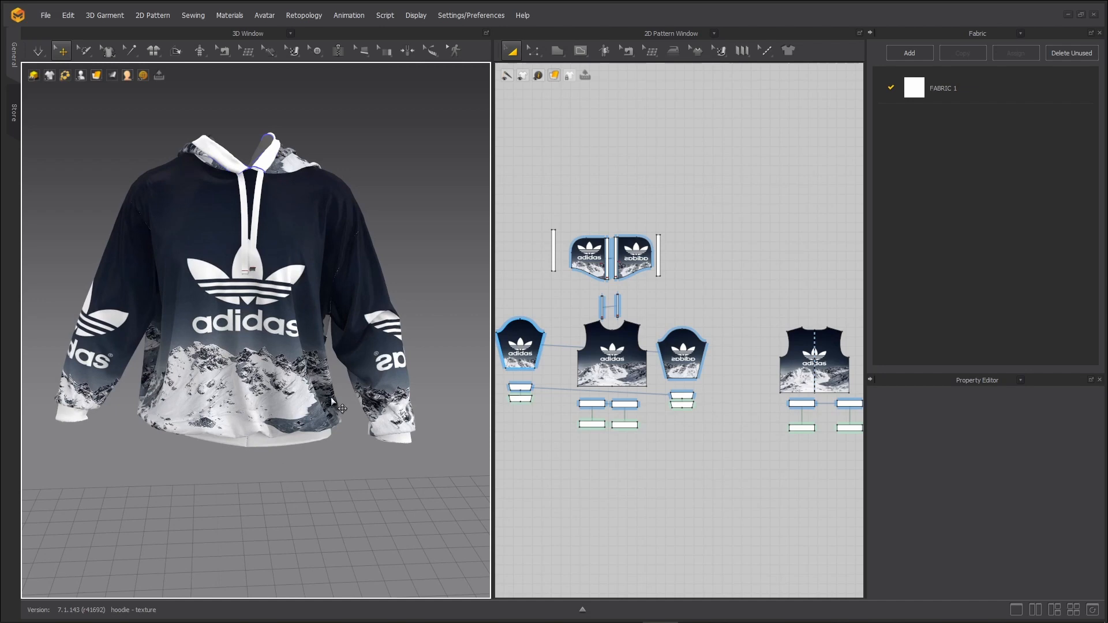
pyautogui.moveTo(298, 410)
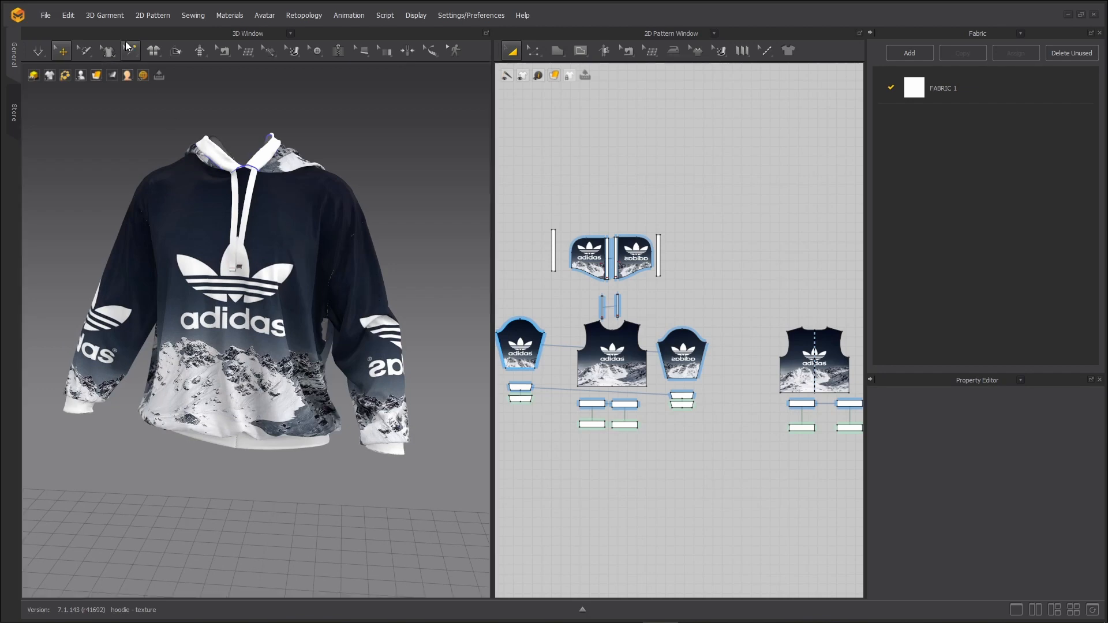
# Start exporting the hoodie as Alembic from Marvelous Designer's File menu
pyautogui.click(45, 15)
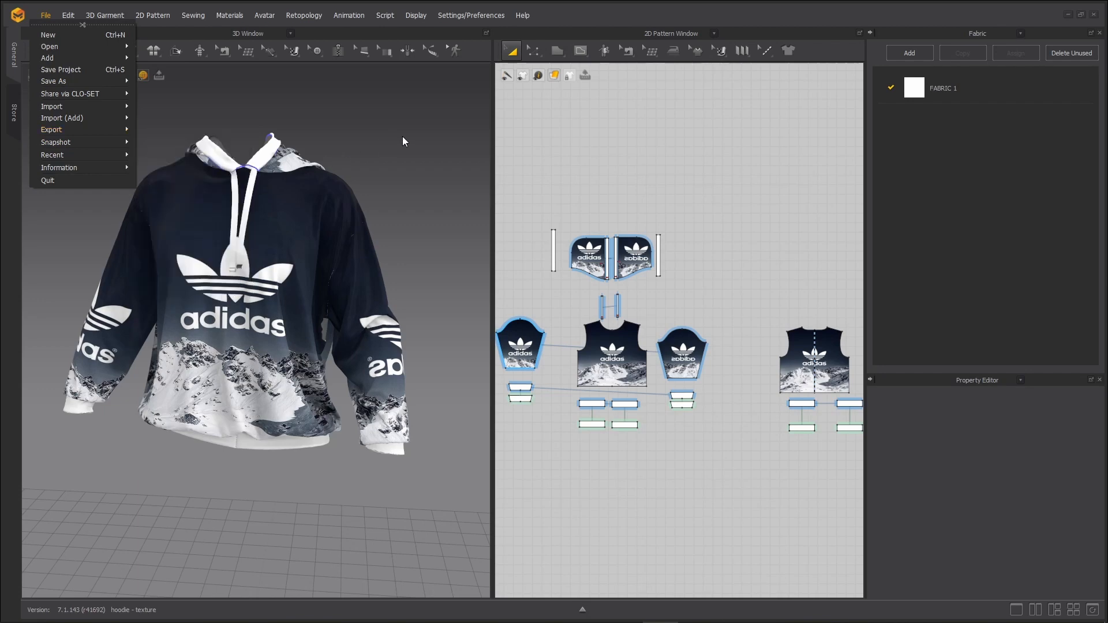
pyautogui.click(403, 139)
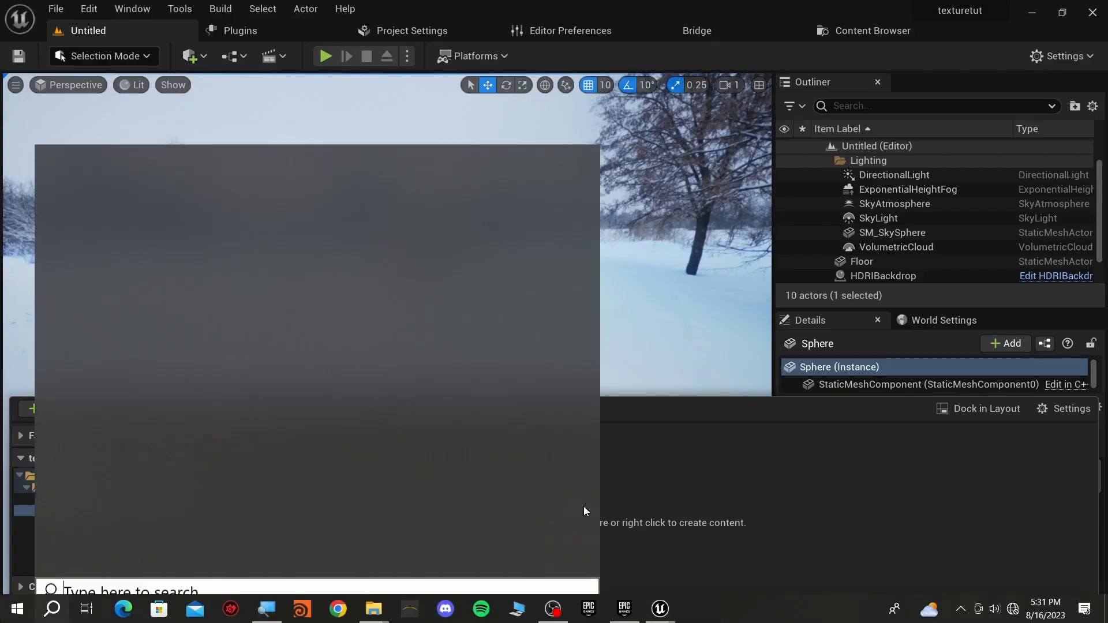
# Open File Explorer at the obj hoodie folder holding the exported hoodie files
pyautogui.click(373, 609)
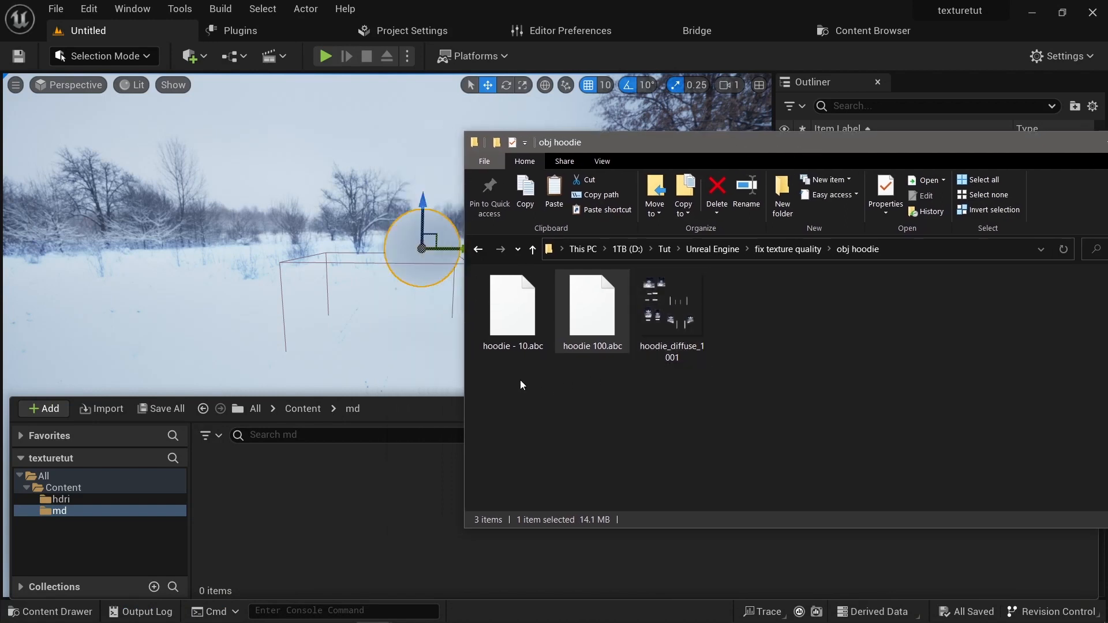
pyautogui.moveTo(512, 363)
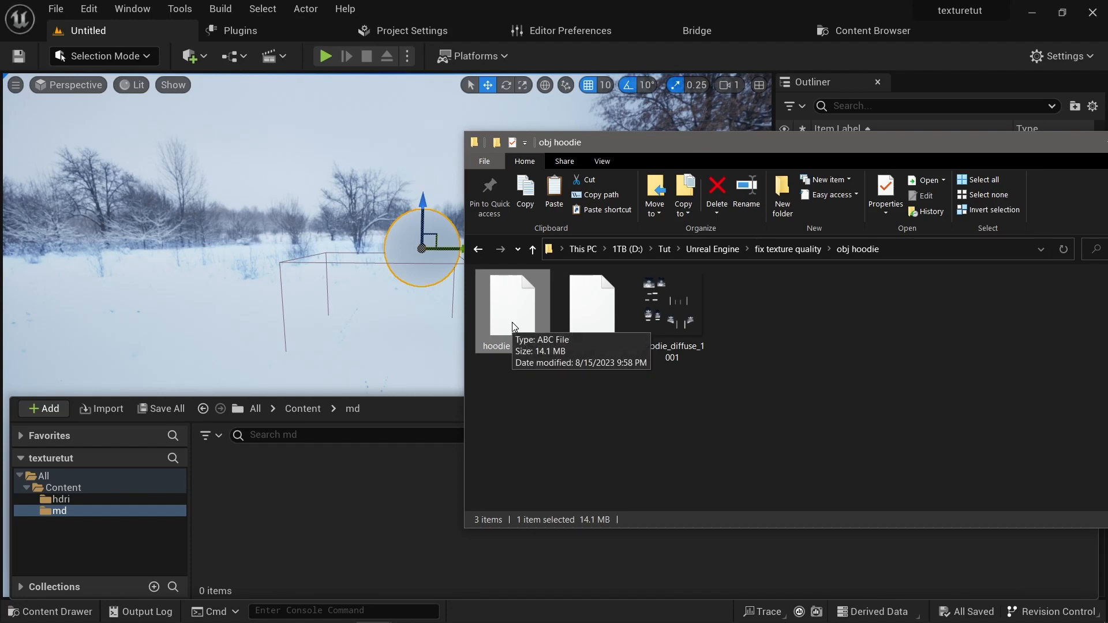
pyautogui.moveTo(507, 337)
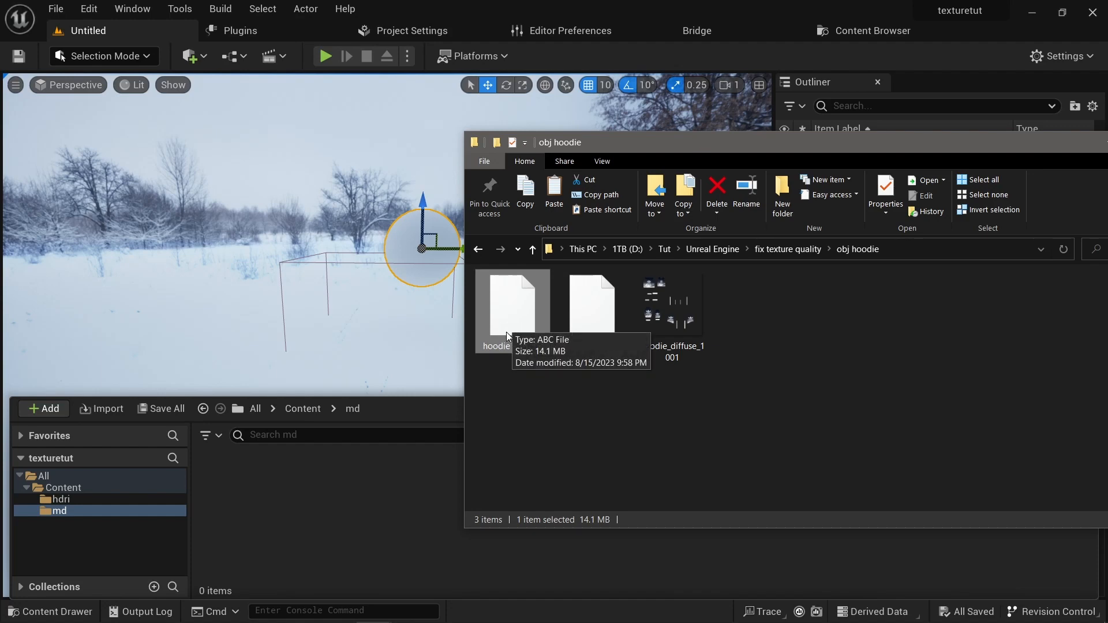
pyautogui.moveTo(516, 325)
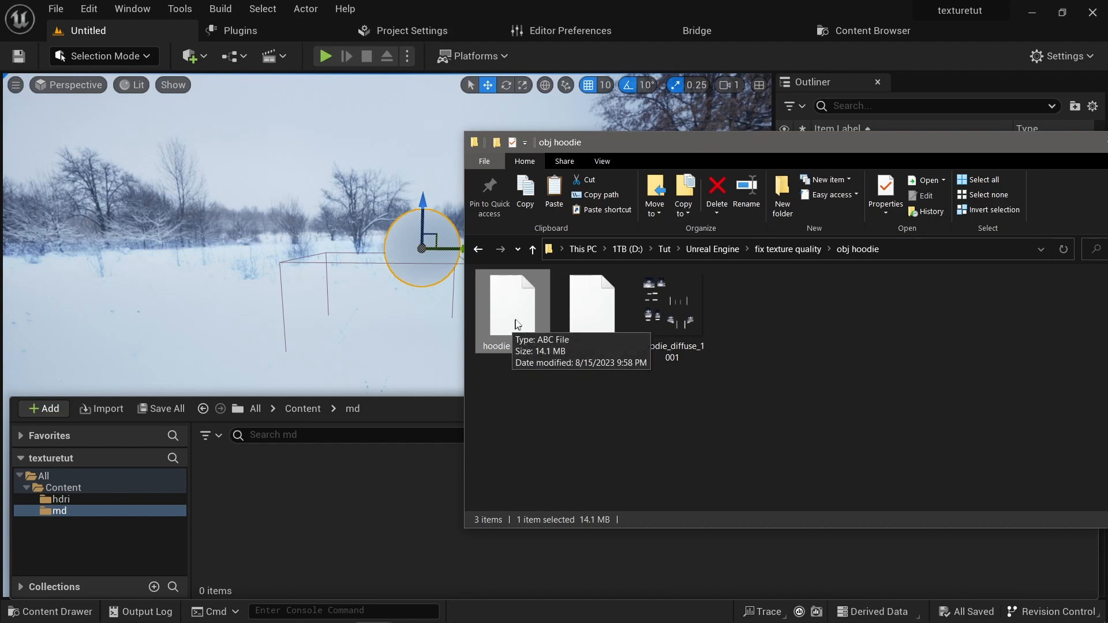
pyautogui.moveTo(522, 320)
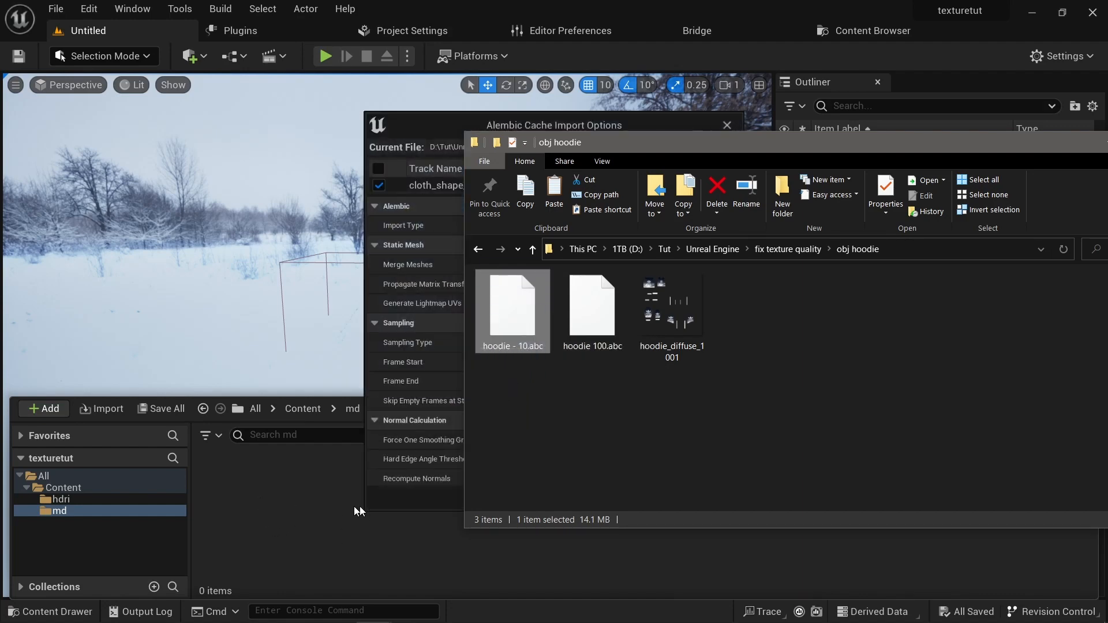
# Set Import Type to Geometry Cache and texture-coordinate bits to 1, then import hoodie - 10.abc
pyautogui.doubleClick(512, 306)
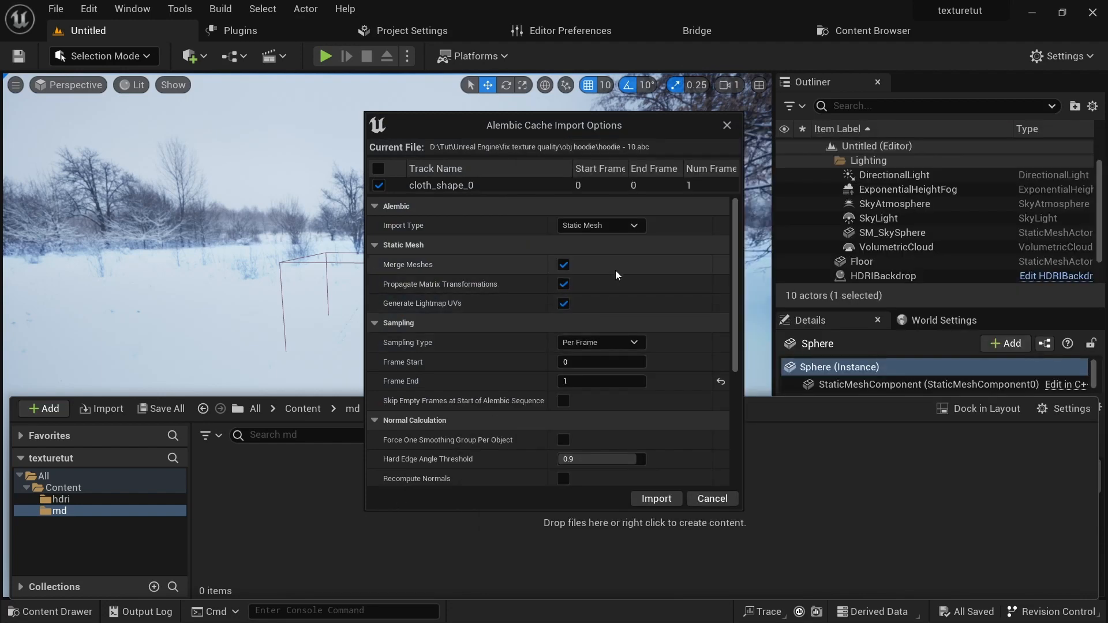
pyautogui.click(600, 224)
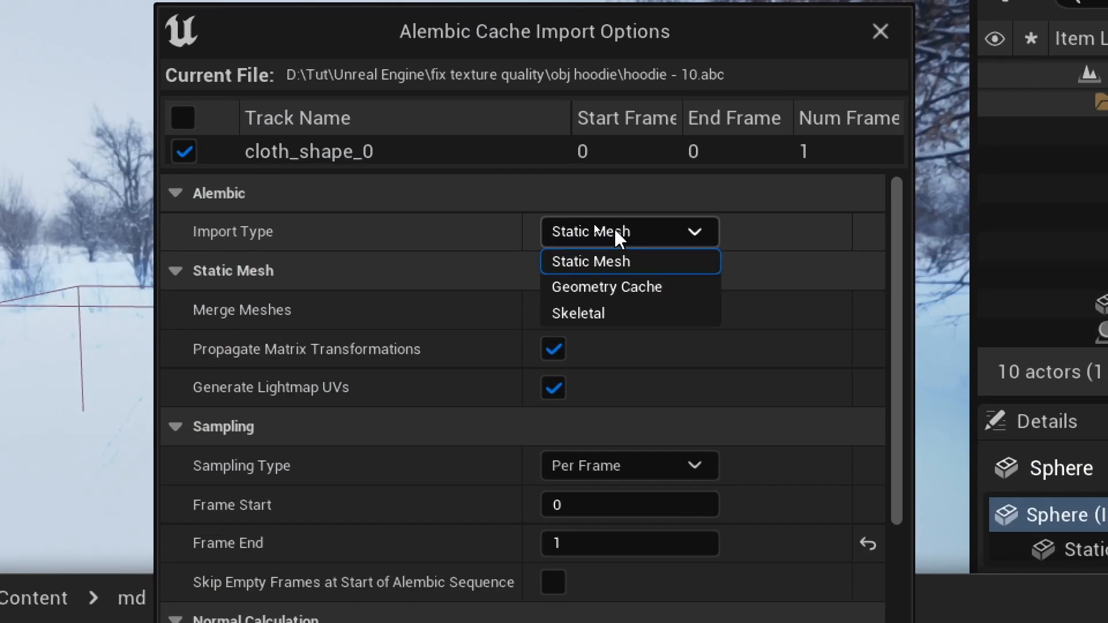
pyautogui.click(606, 286)
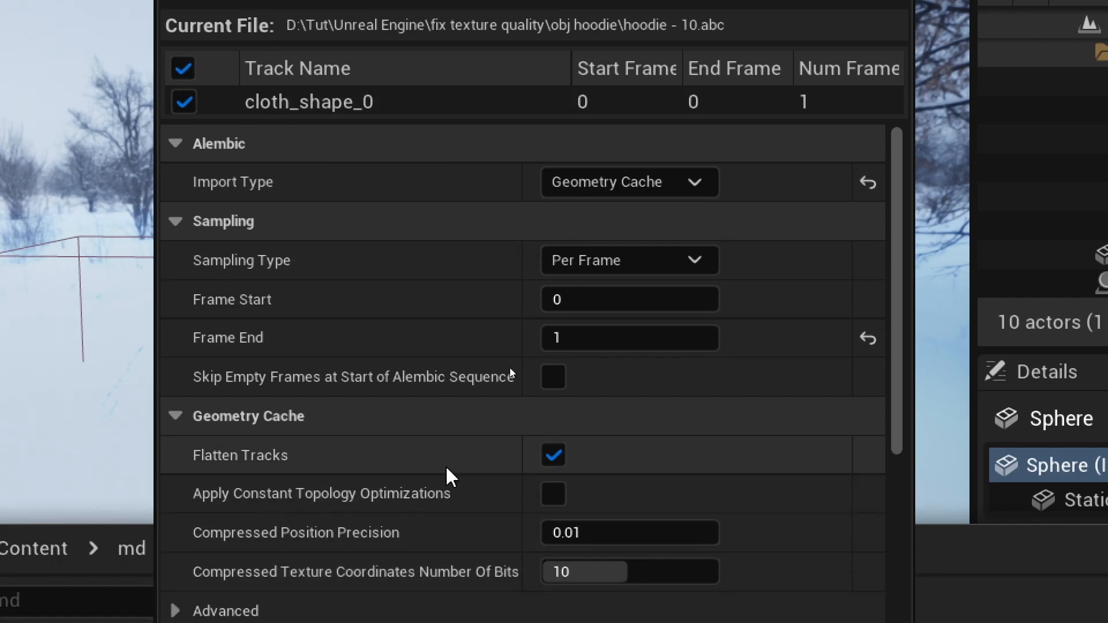
pyautogui.scroll(-3)
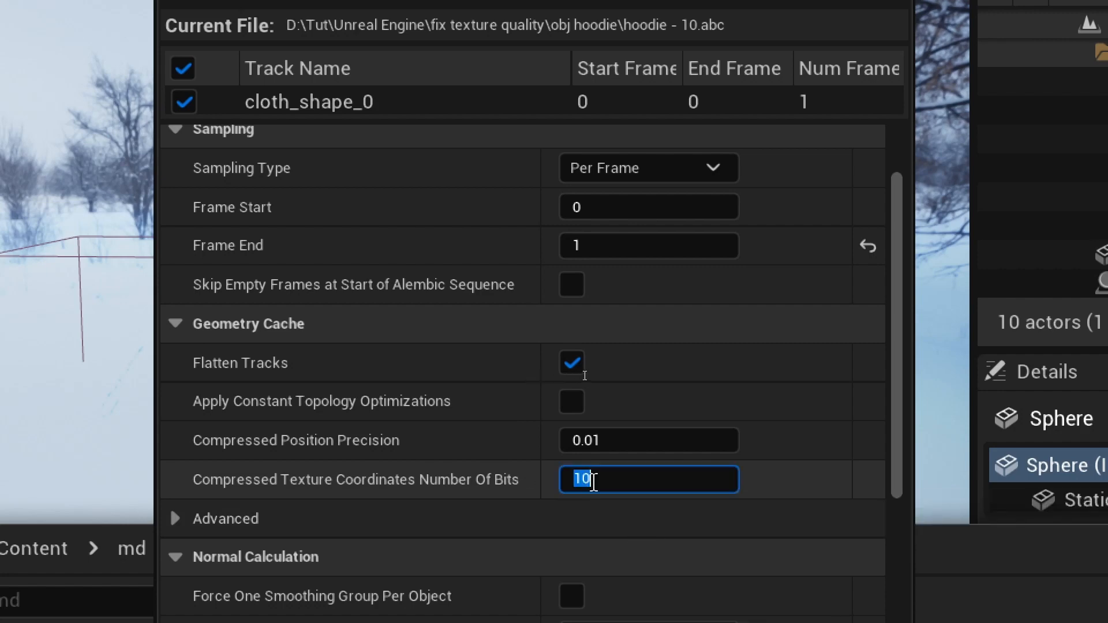
pyautogui.write('1')
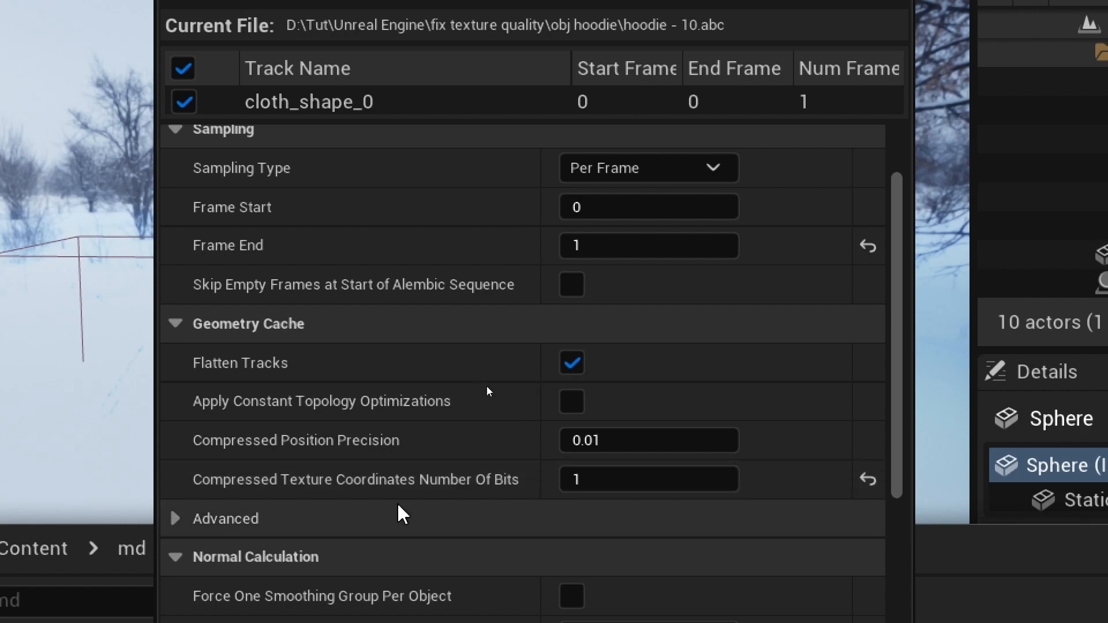
pyautogui.moveTo(477, 486)
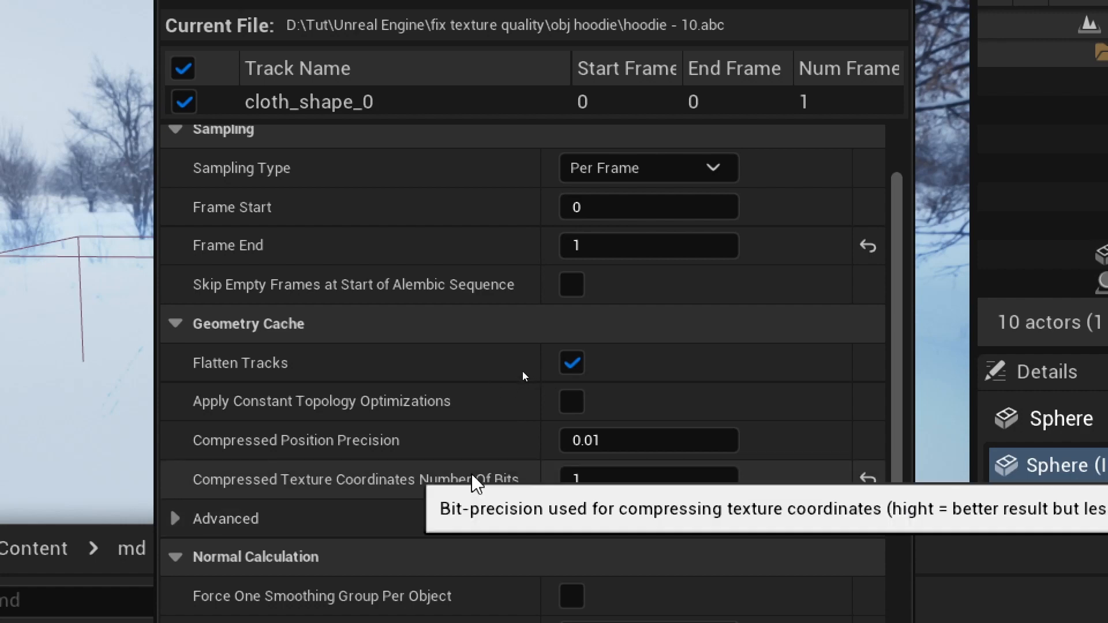
pyautogui.click(648, 479)
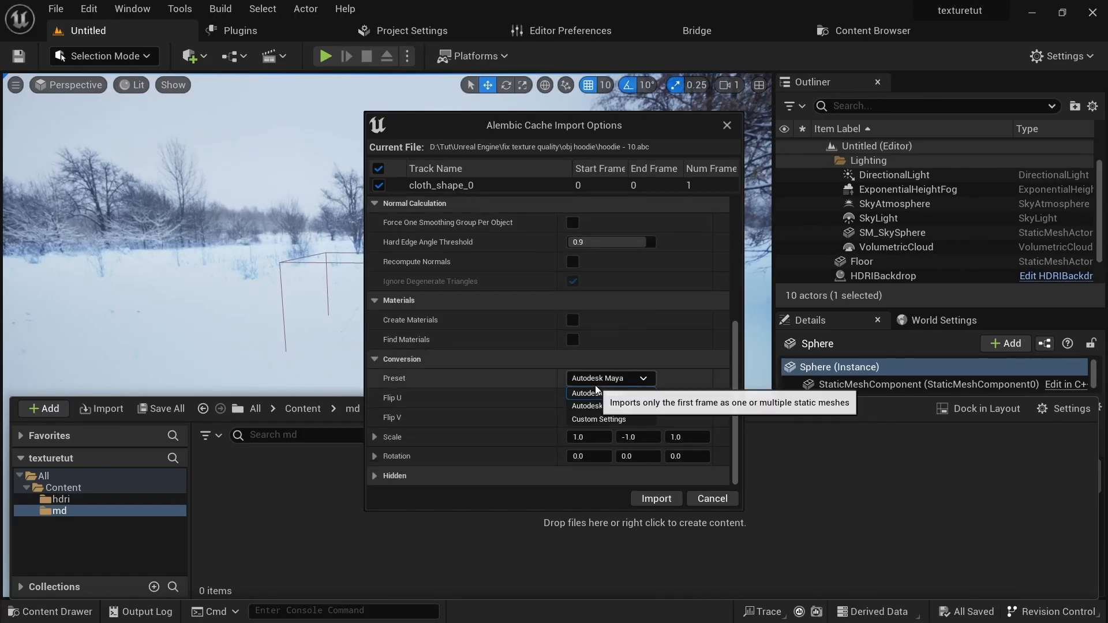
pyautogui.click(586, 406)
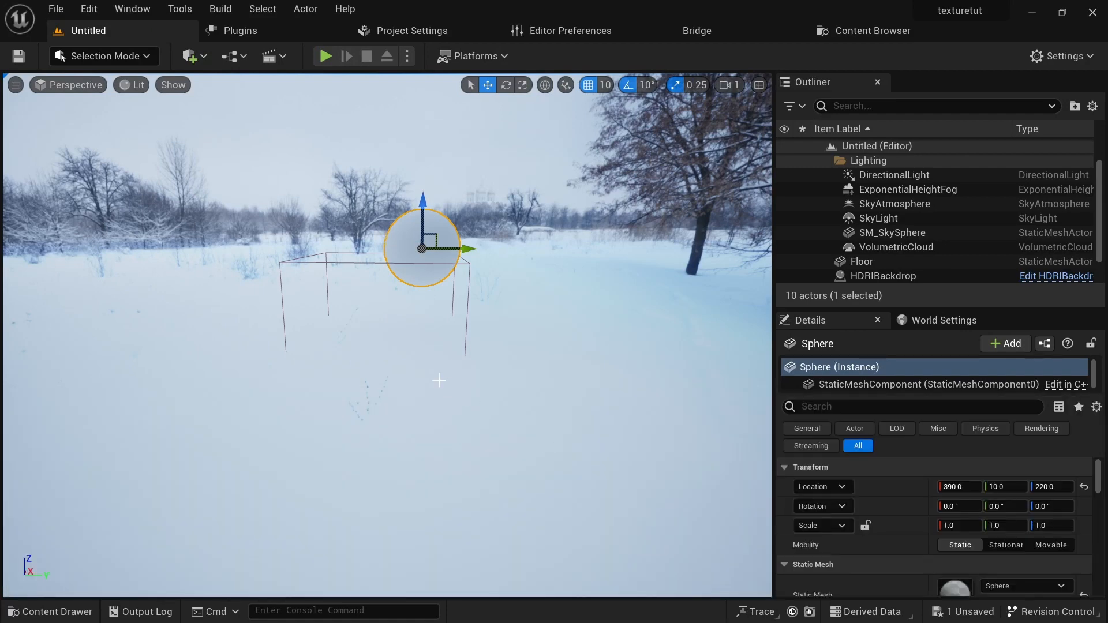
# Open the Content Drawer to view the imported hoodie - 10 geometry cache
pyautogui.click(50, 611)
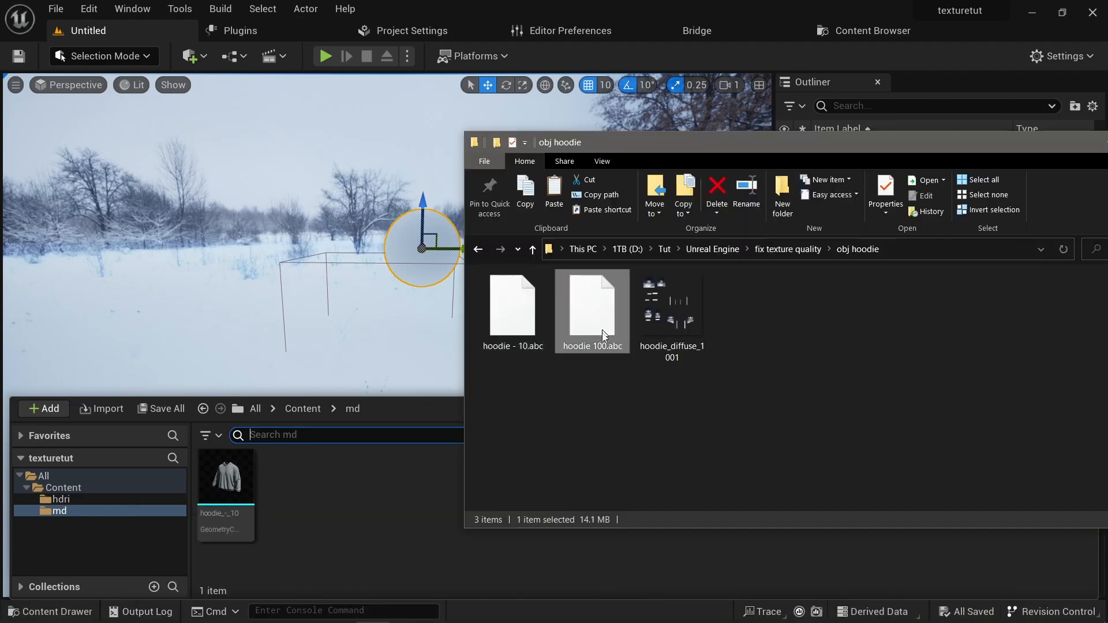
# Open hoodie 100.abc import options and scroll down to set texture-coordinate bits to 30
pyautogui.doubleClick(592, 306)
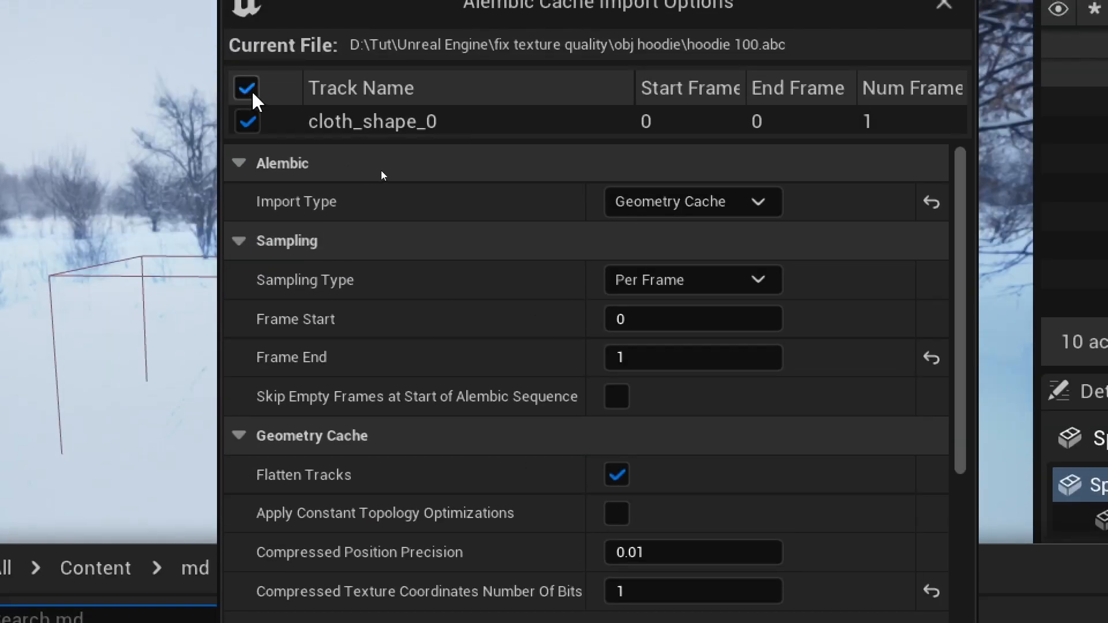
pyautogui.scroll(-3)
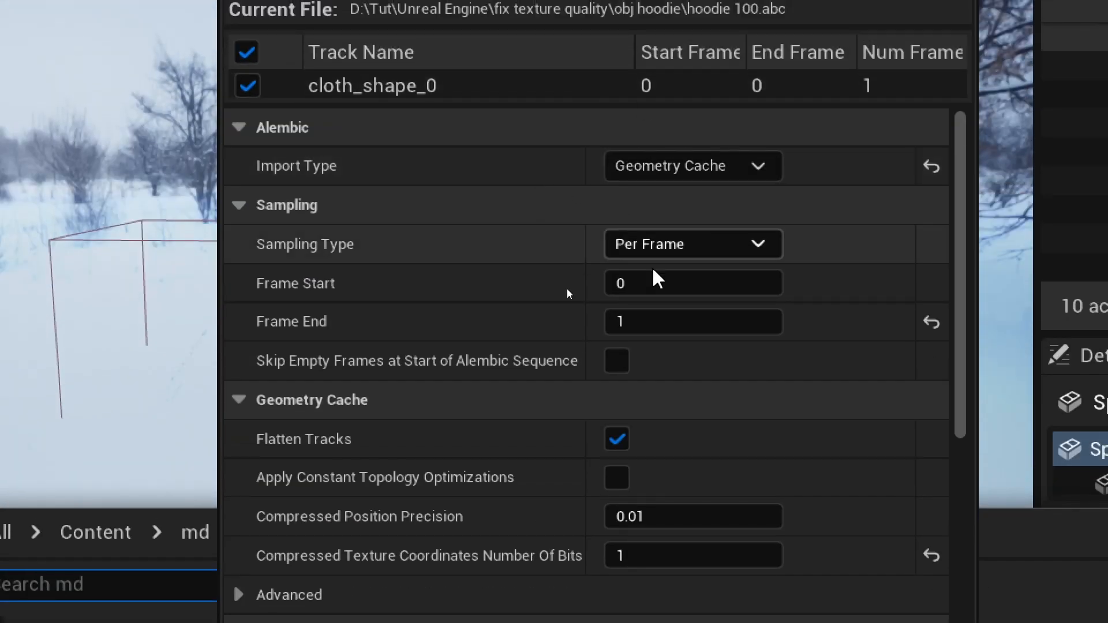
pyautogui.scroll(-3)
pyautogui.write('30')
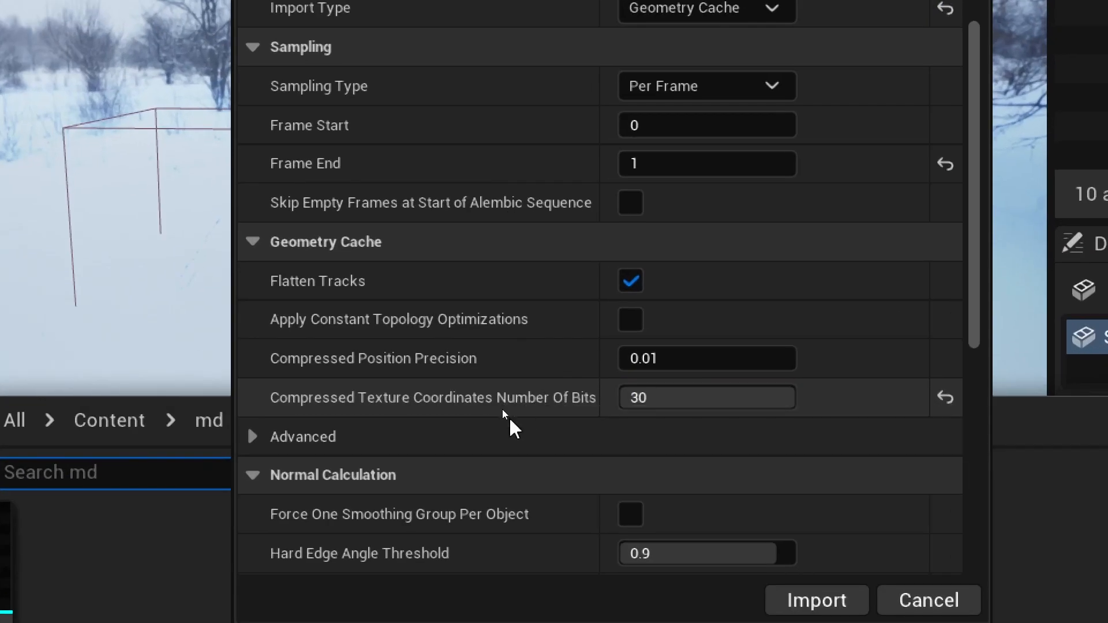
pyautogui.scroll(-3)
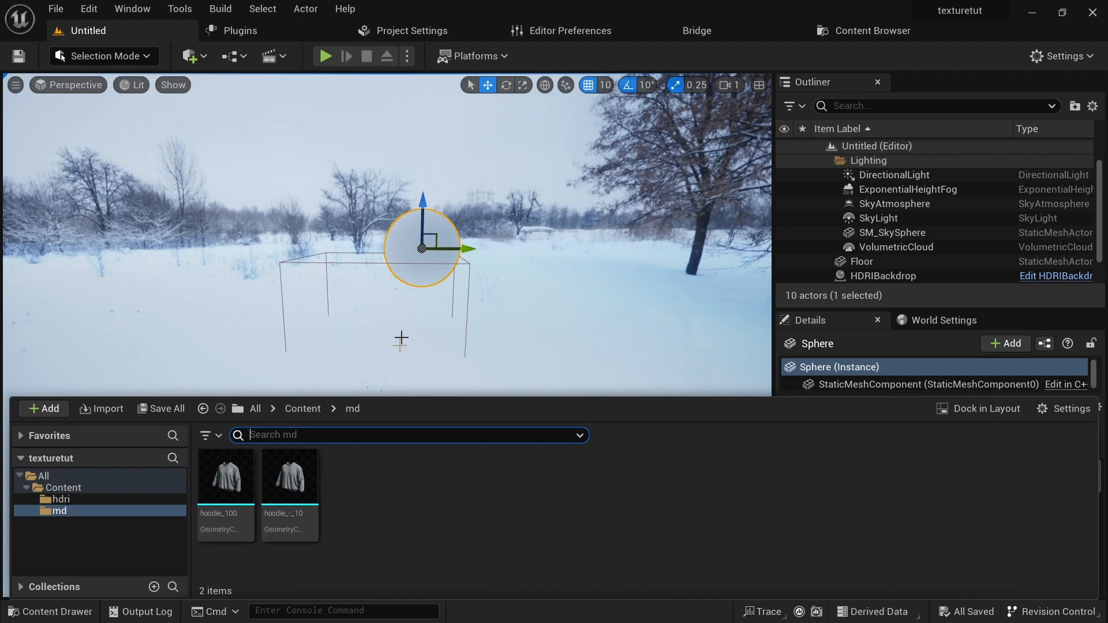
pyautogui.moveTo(345, 541)
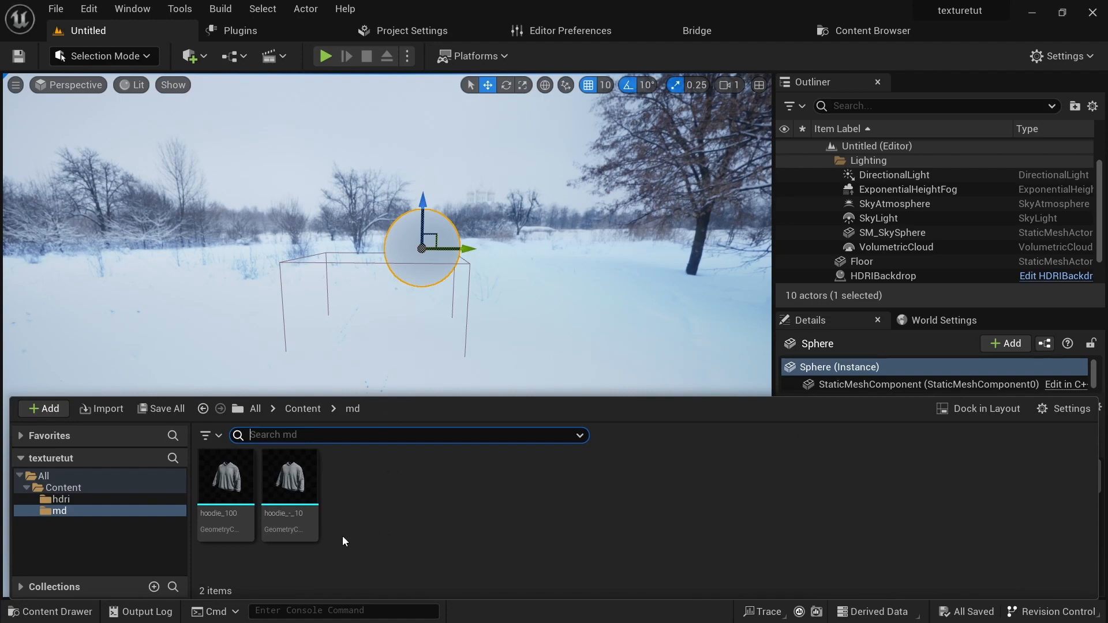
pyautogui.moveTo(432, 512)
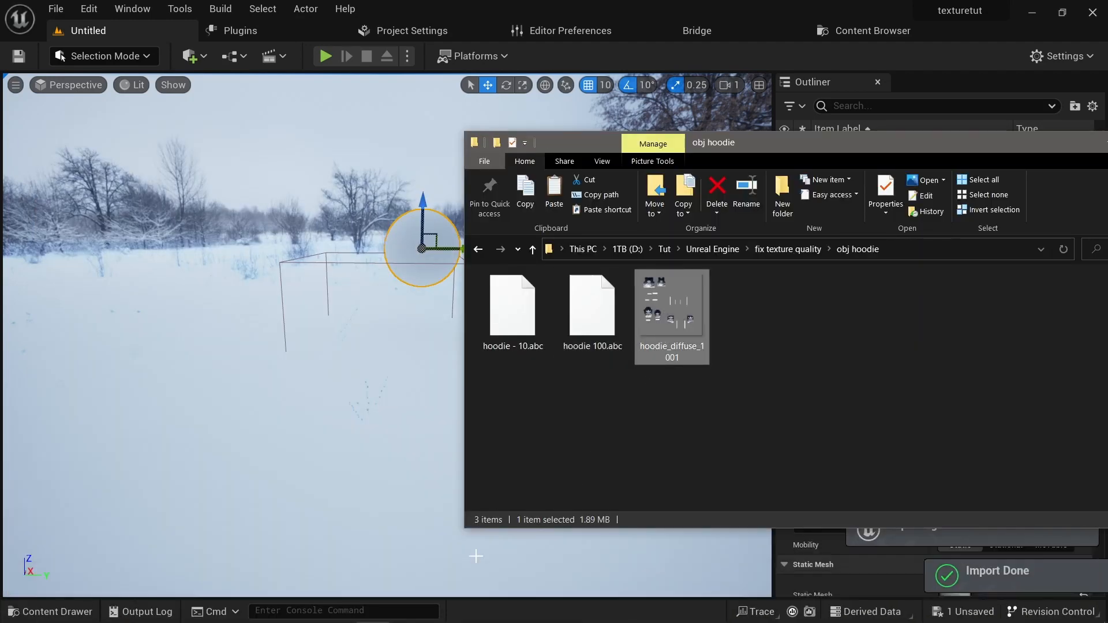
# Switch to the Bridge library to browse fabric materials like Thick Fabric
pyautogui.click(696, 31)
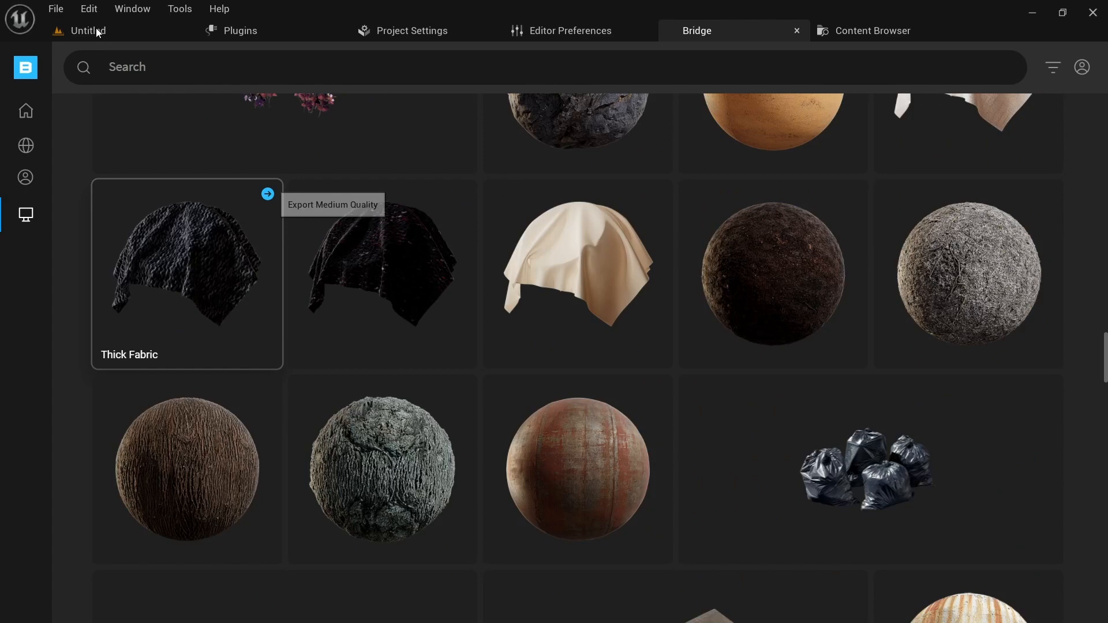
# Back in the Untitled level, create hoodie_diffuse_Mat from the hoodie_diffuse texture in md
pyautogui.click(88, 31)
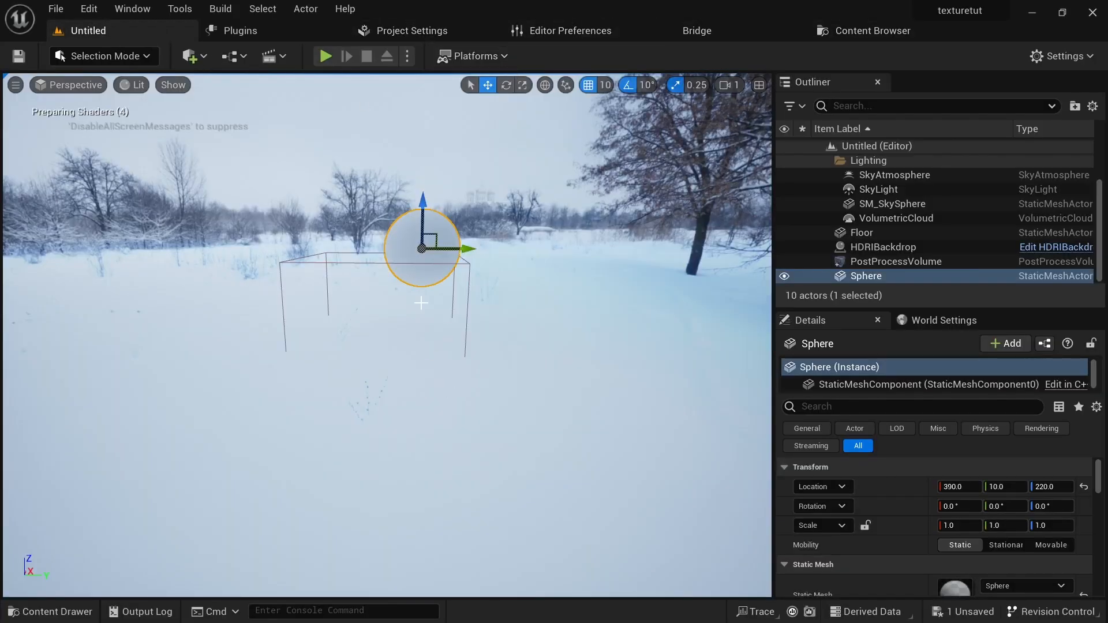
pyautogui.click(50, 611)
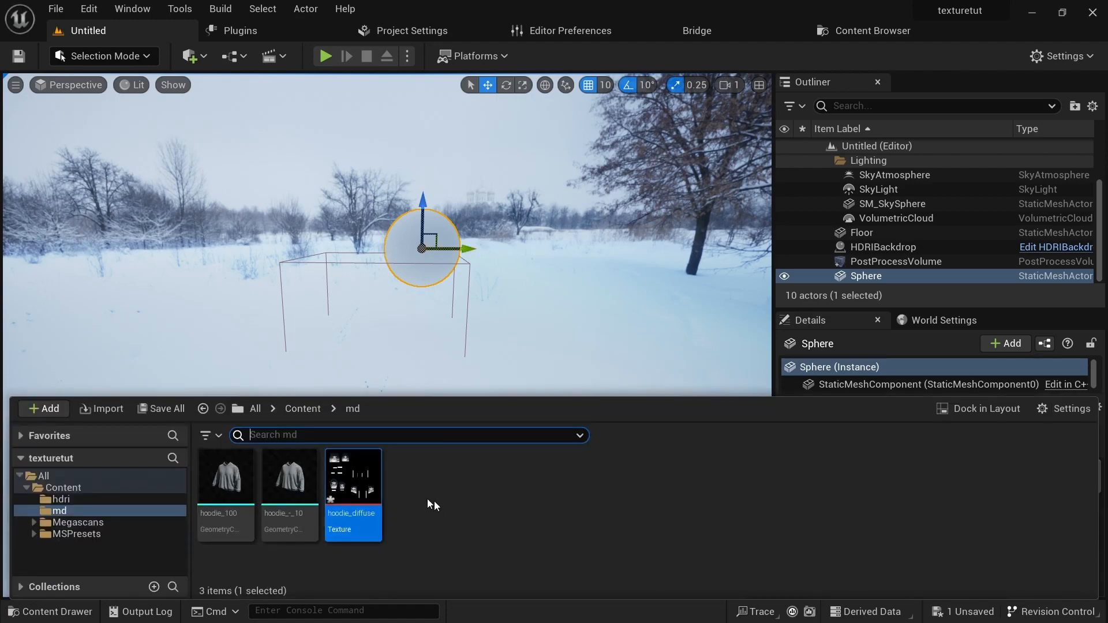
pyautogui.rightClick(362, 477)
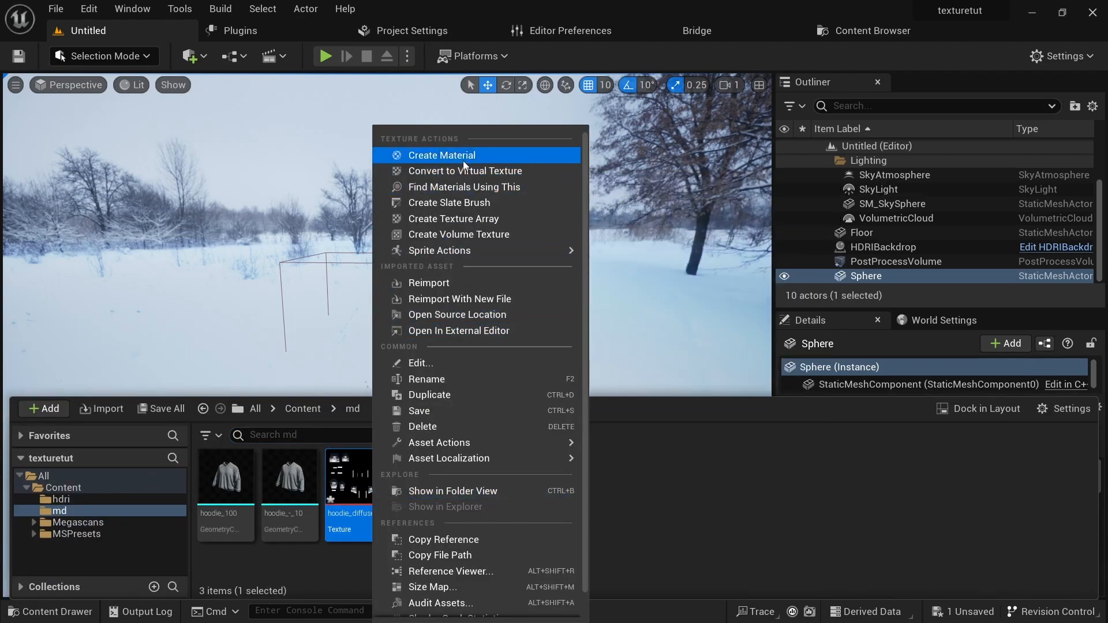
pyautogui.click(441, 155)
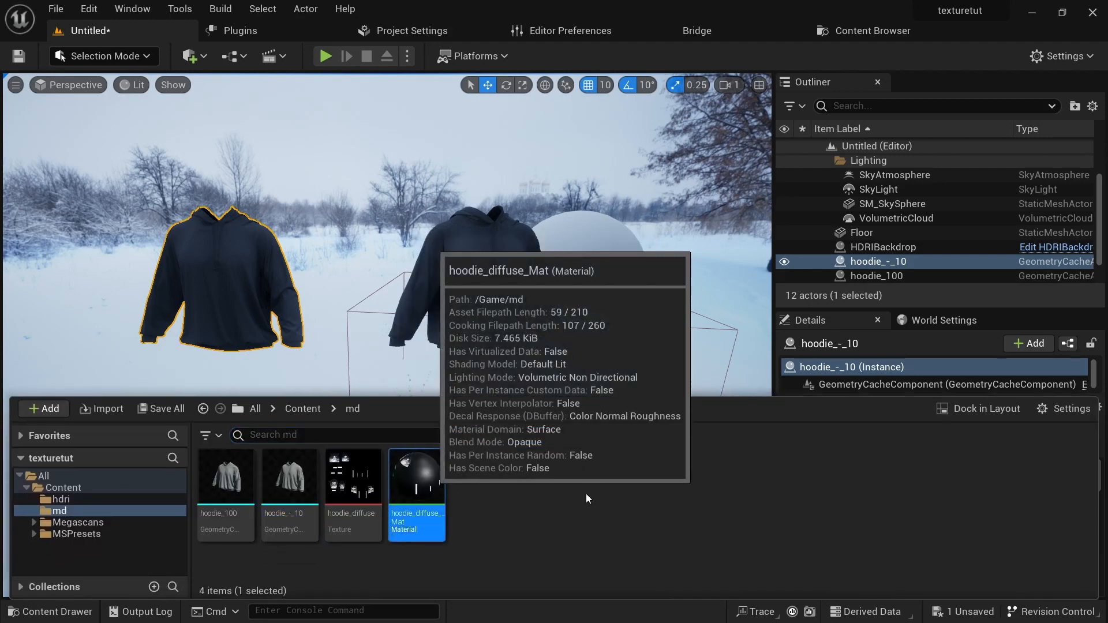
# Open hoodie_diffuse_Mat and wire a Thick Fabric texture sample into Normal
pyautogui.doubleClick(416, 479)
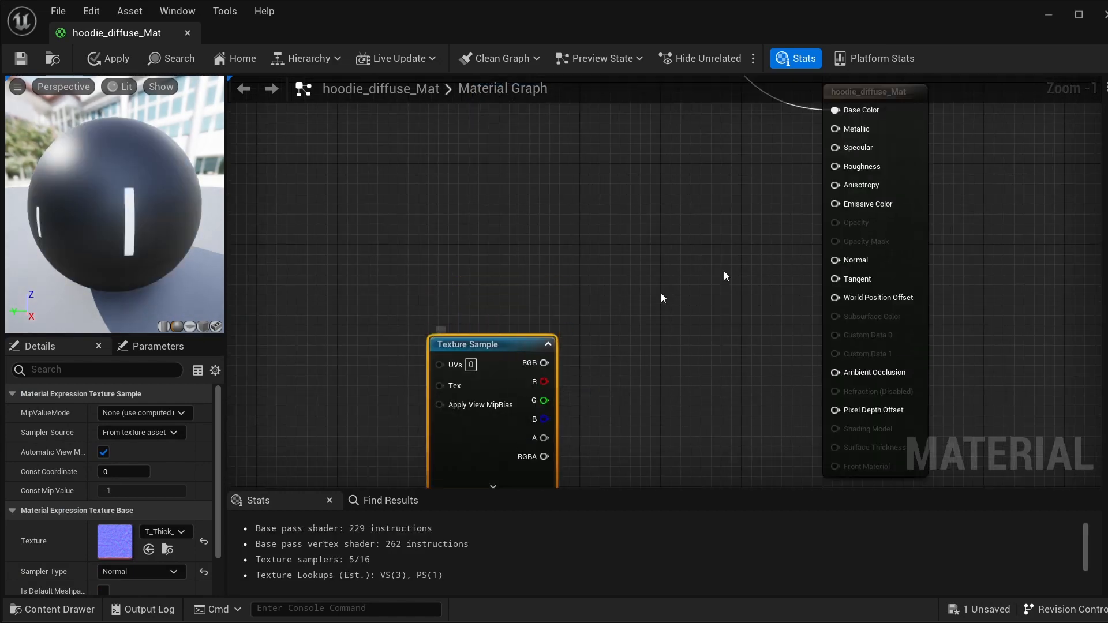
pyautogui.moveTo(545, 362); pyautogui.dragTo(812, 259)
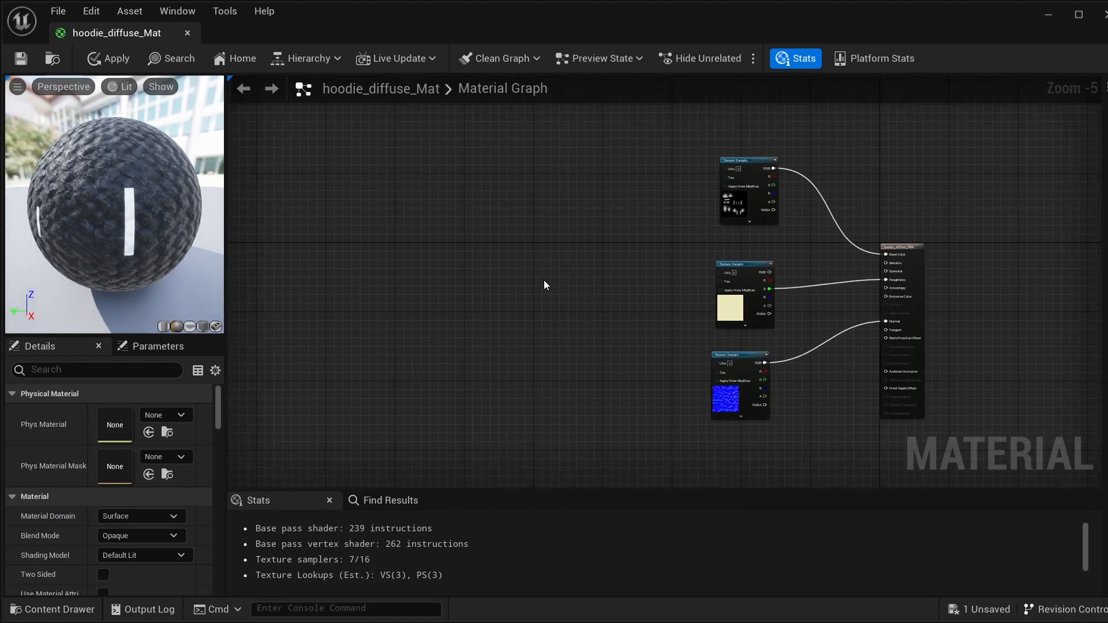
# Add TextureCoordinate, Multiply and a 100 constant, feeding the result into the fabric maps' UVs
pyautogui.write('textureco')
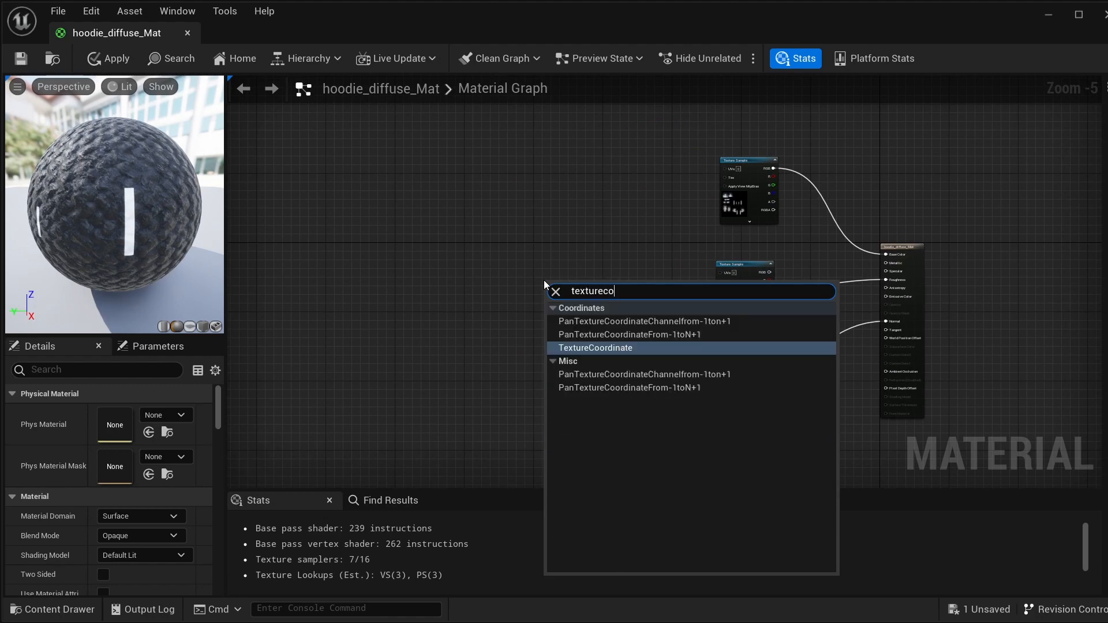
pyautogui.click(595, 348)
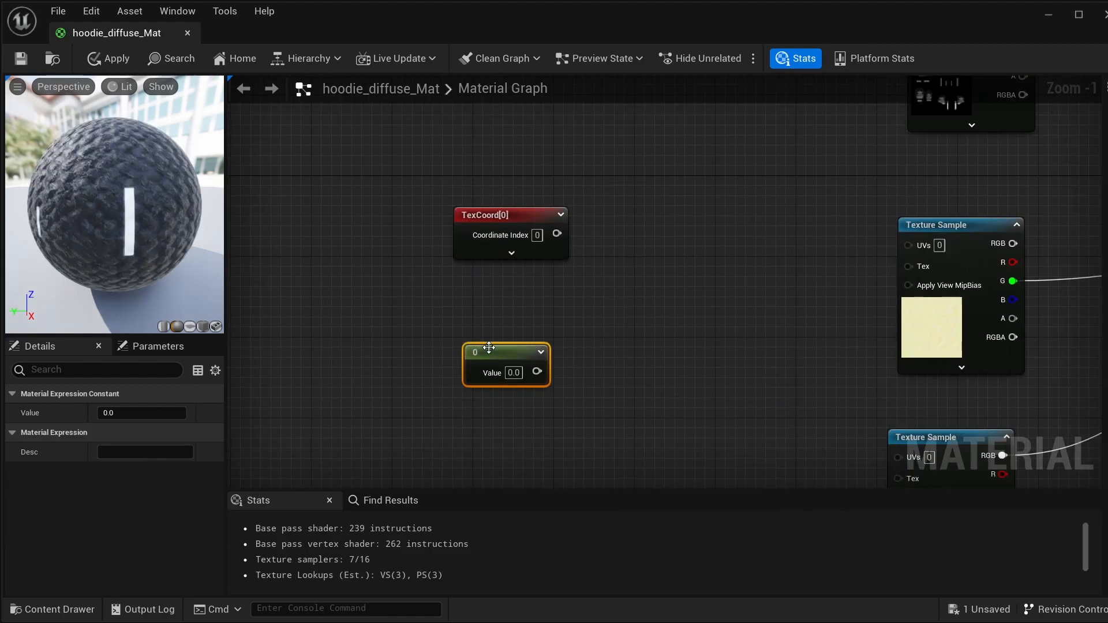
pyautogui.rightClick(679, 309)
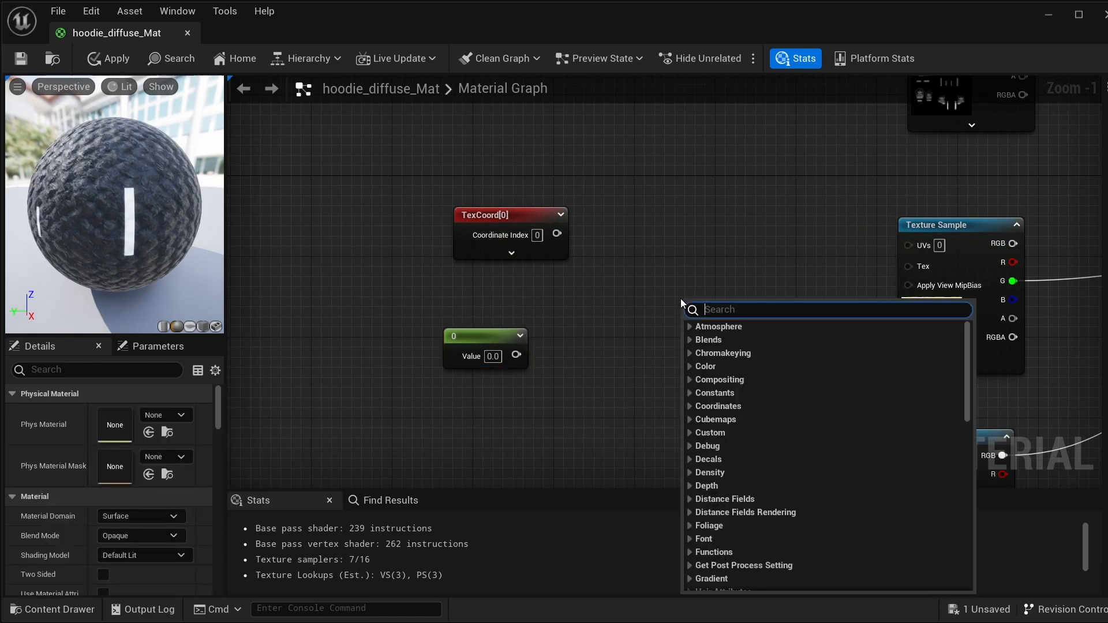
pyautogui.write('mult')
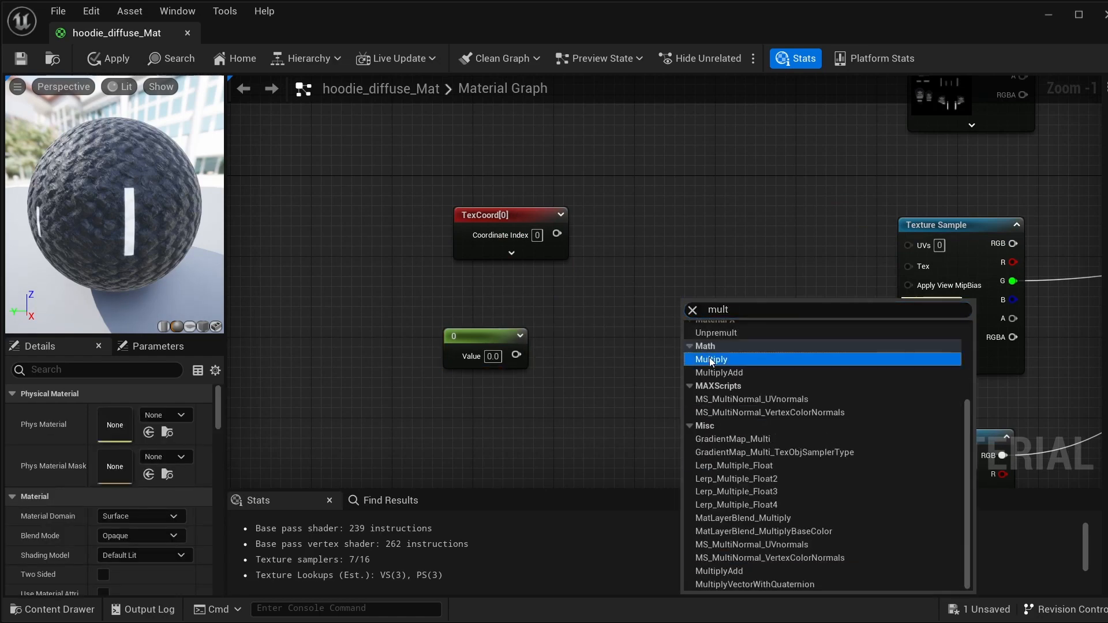
pyautogui.click(711, 359)
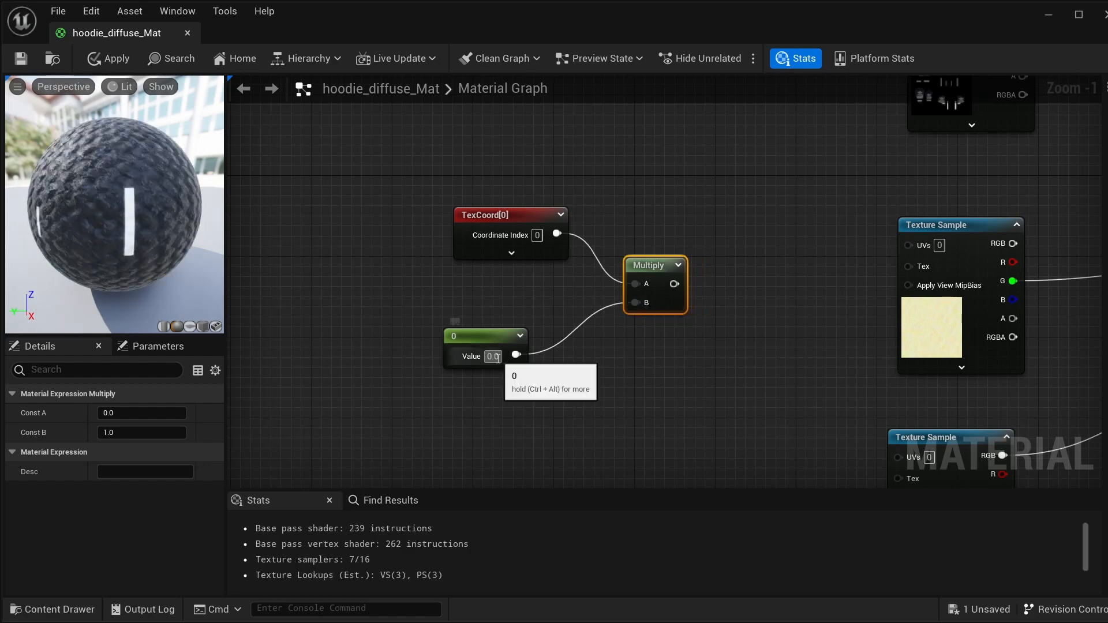
pyautogui.write('100')
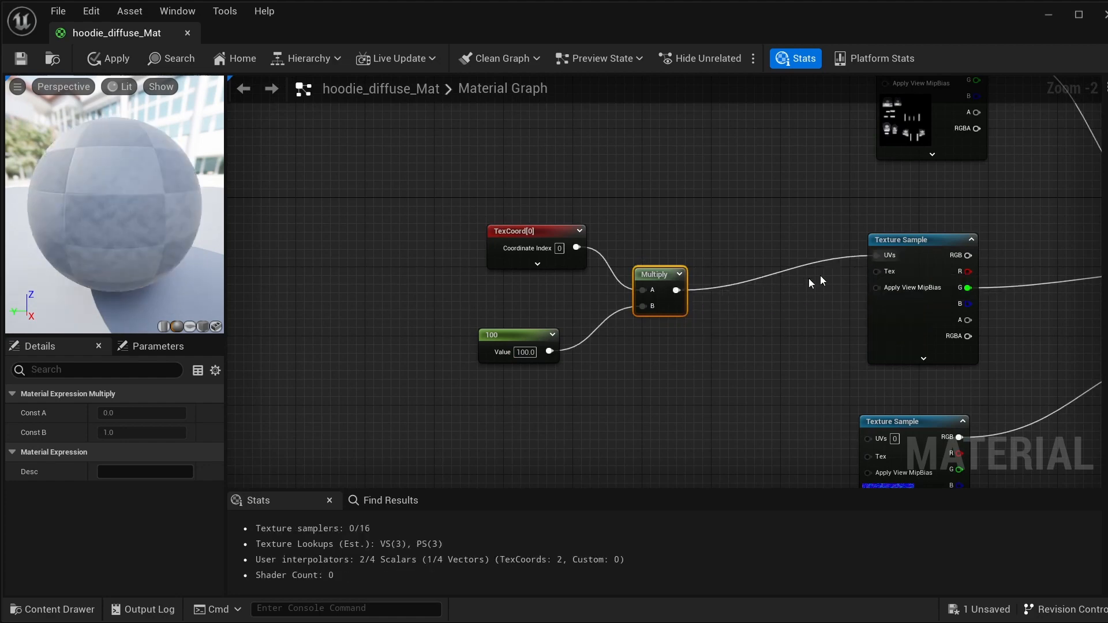
pyautogui.moveTo(683, 291); pyautogui.dragTo(856, 438)
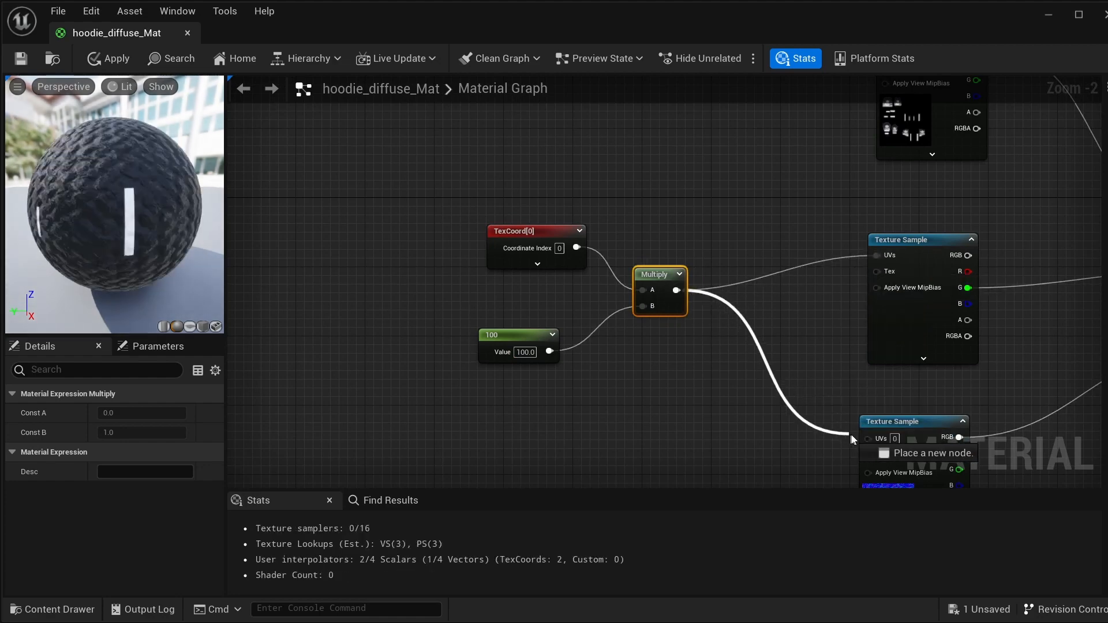
pyautogui.scroll(-3)
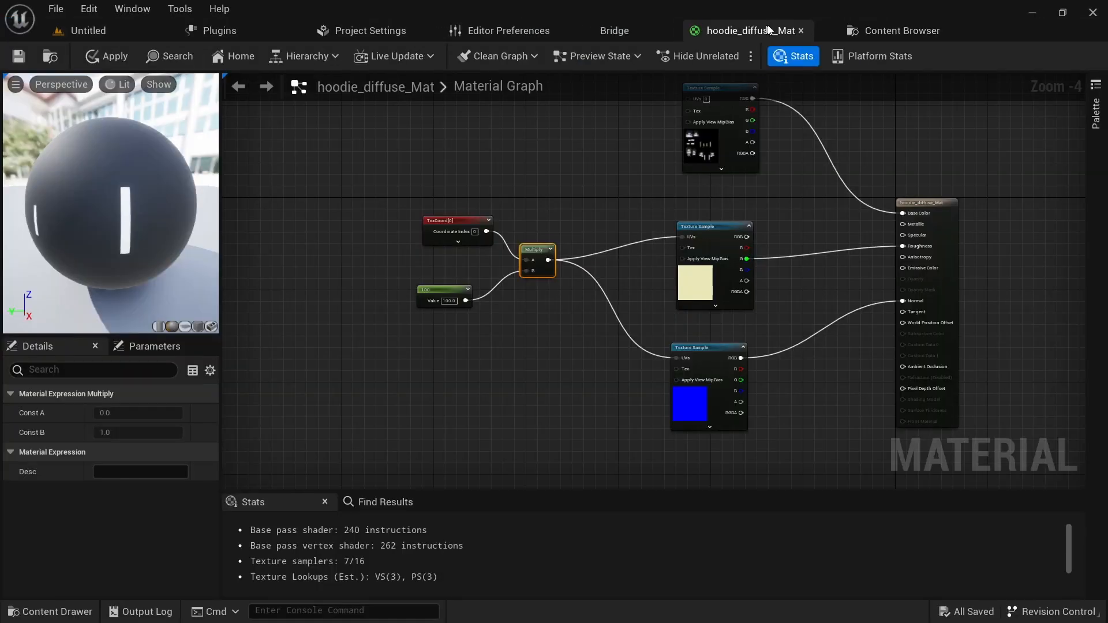
# Switch back to the Untitled level and select the md folder in the Content Browser
pyautogui.click(84, 31)
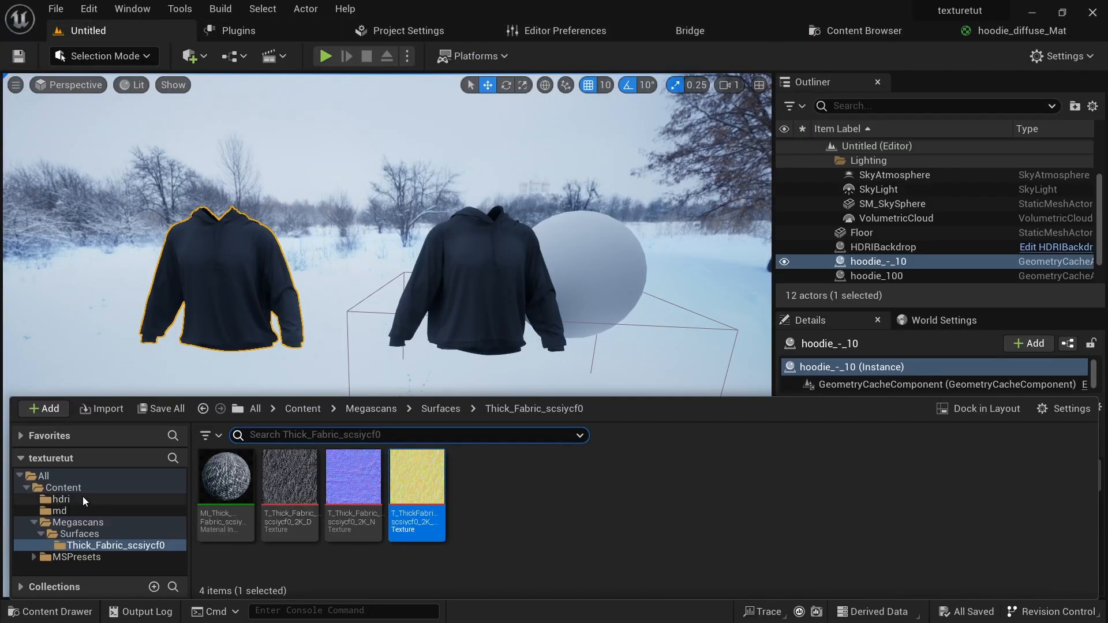
pyautogui.click(60, 510)
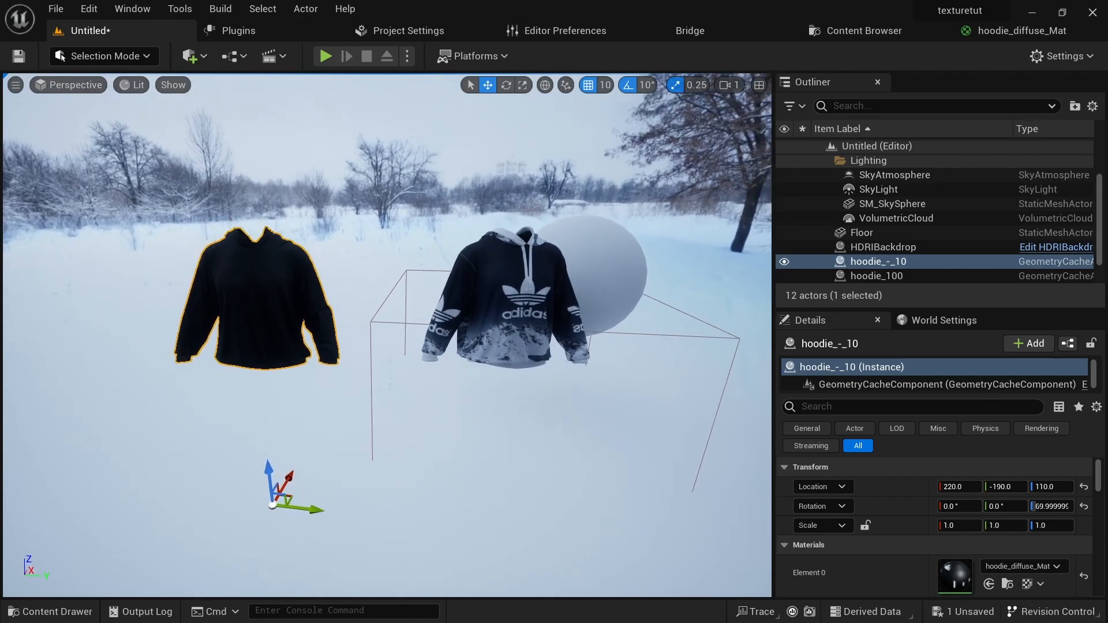
pyautogui.moveTo(427, 370)
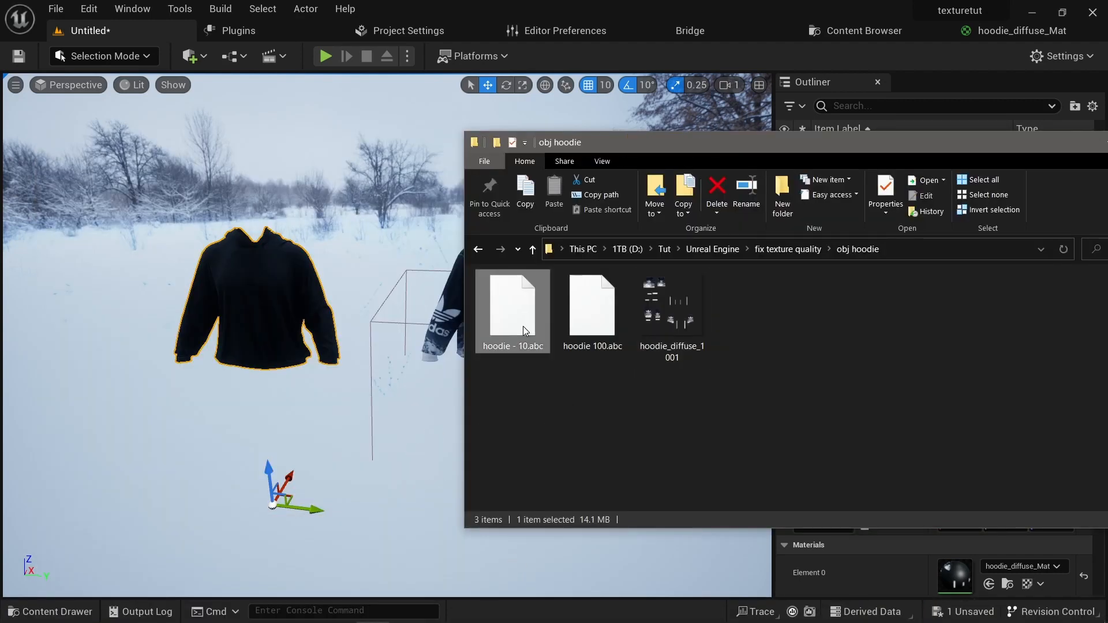
# Select hoodie - 10.abc in the obj hoodie folder in File Explorer
pyautogui.click(554, 191)
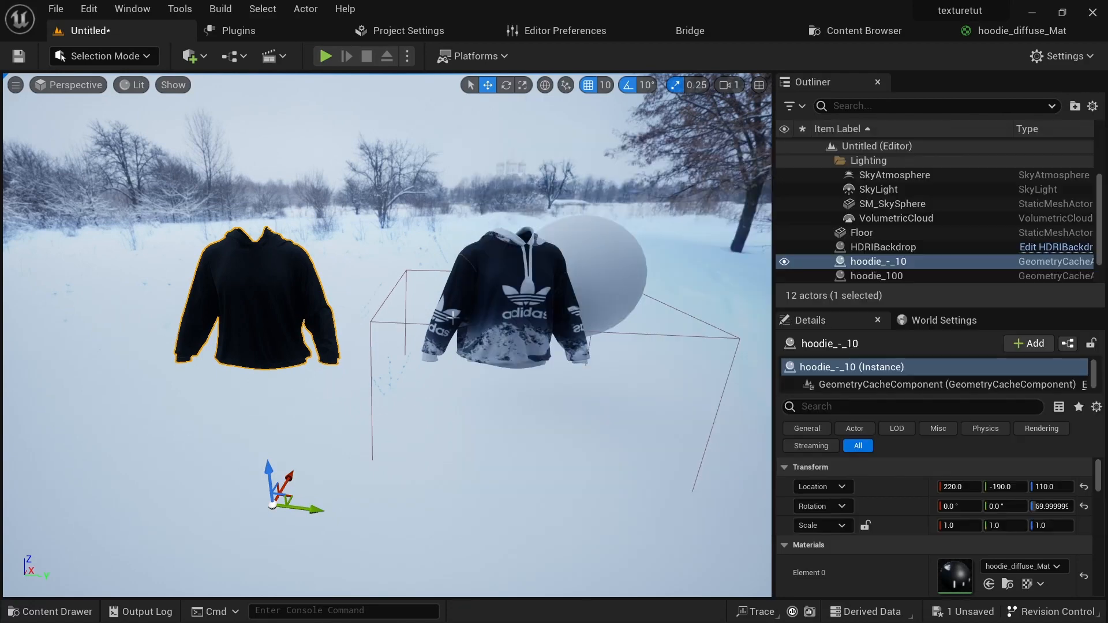
# Import hoodie - 50.abc with compressed texture-coordinate bits set to 5
pyautogui.click(50, 611)
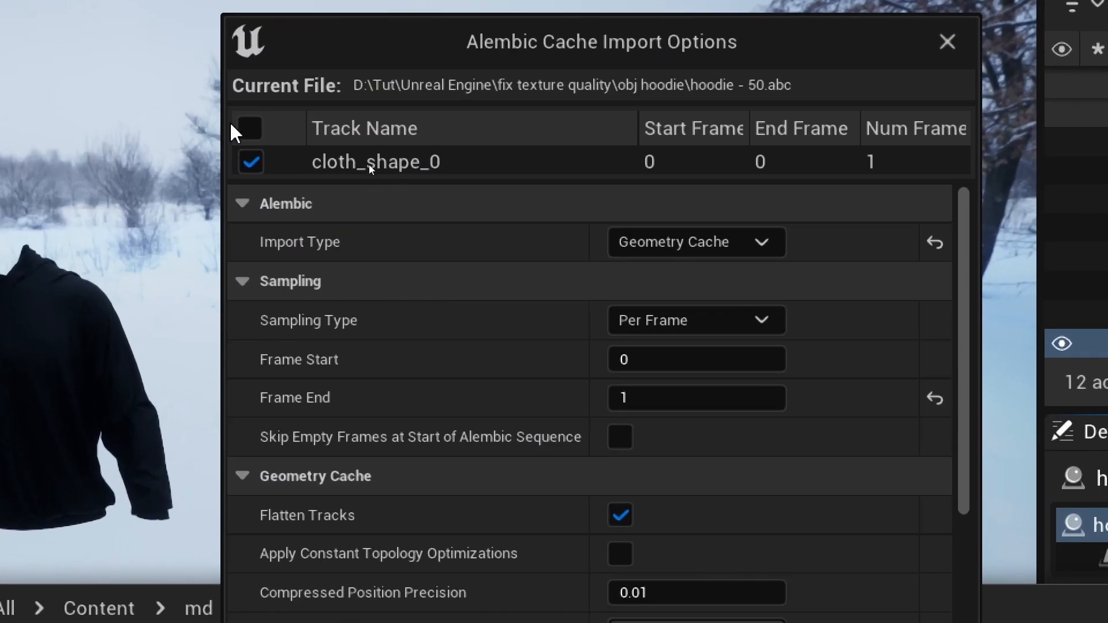
pyautogui.scroll(-3)
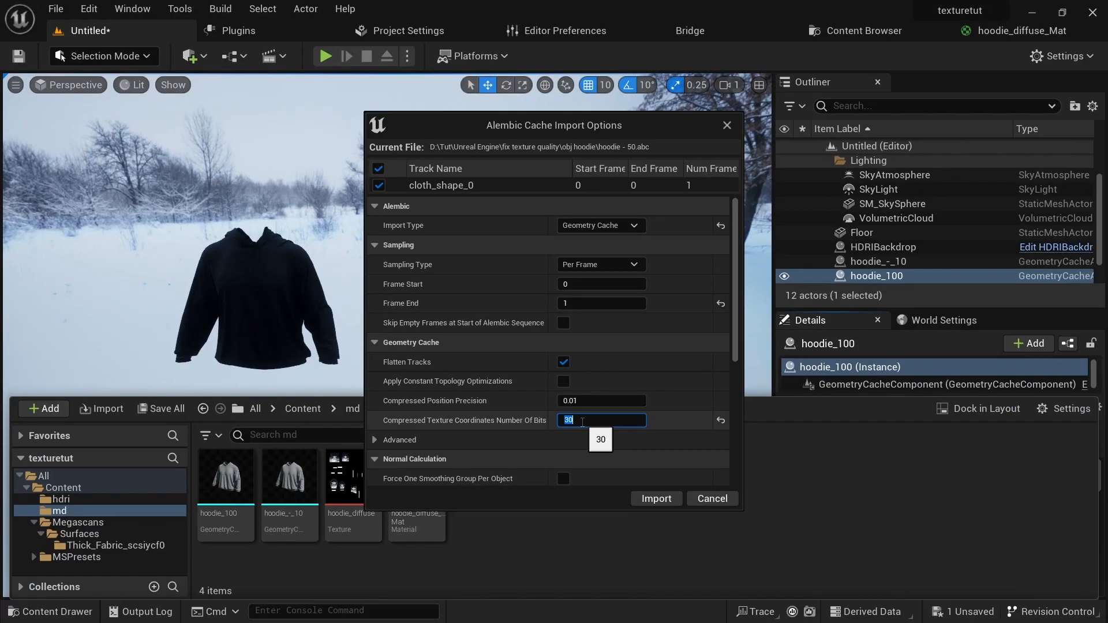
pyautogui.write('5')
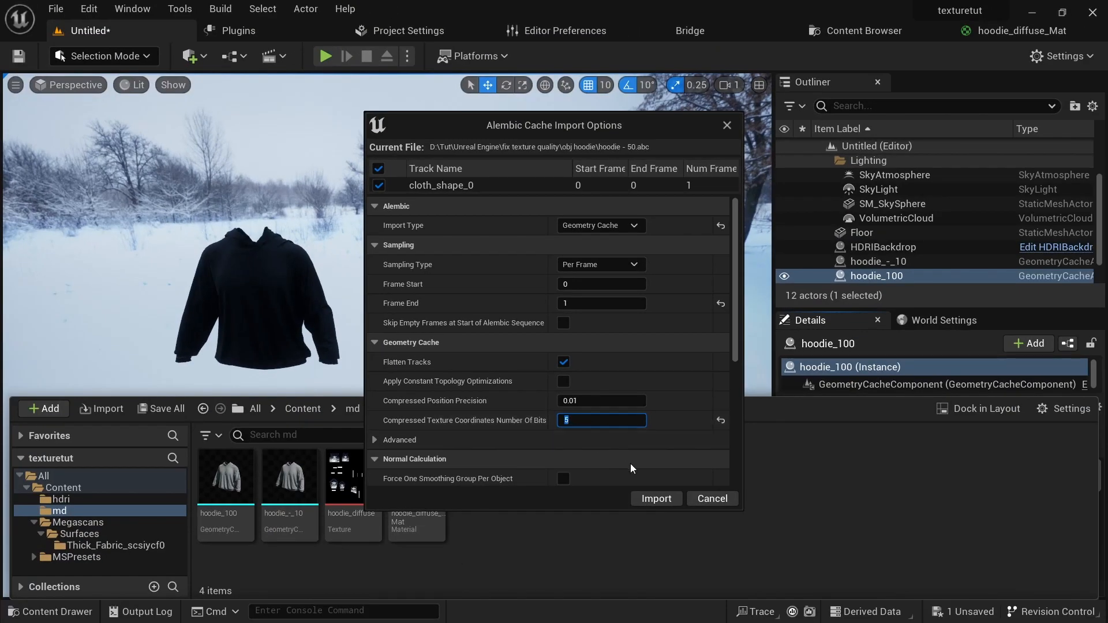
pyautogui.click(655, 498)
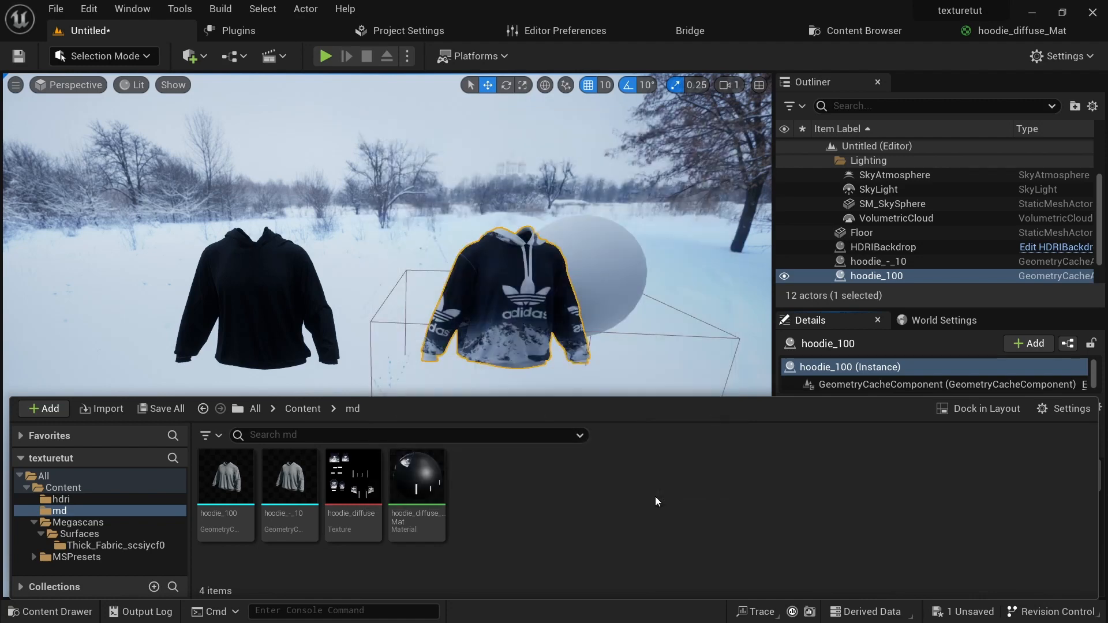
pyautogui.moveTo(649, 511)
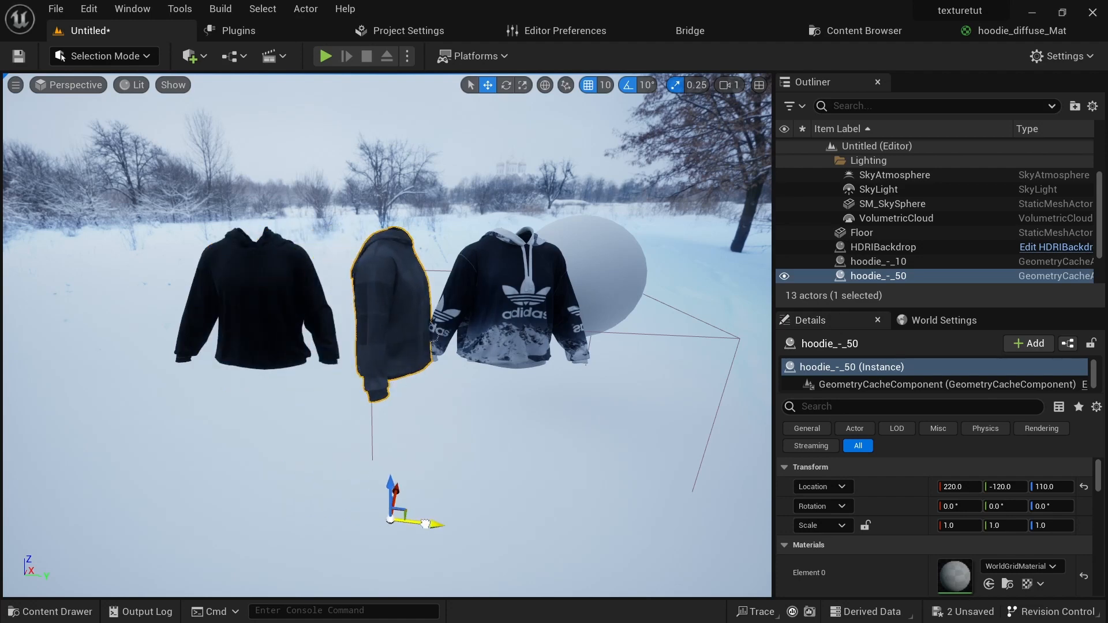
# Move hoodie_-_50 between the others, paste the copied rotation, and shift hoodie_-_10 left
pyautogui.moveTo(394, 488); pyautogui.dragTo(377, 485)
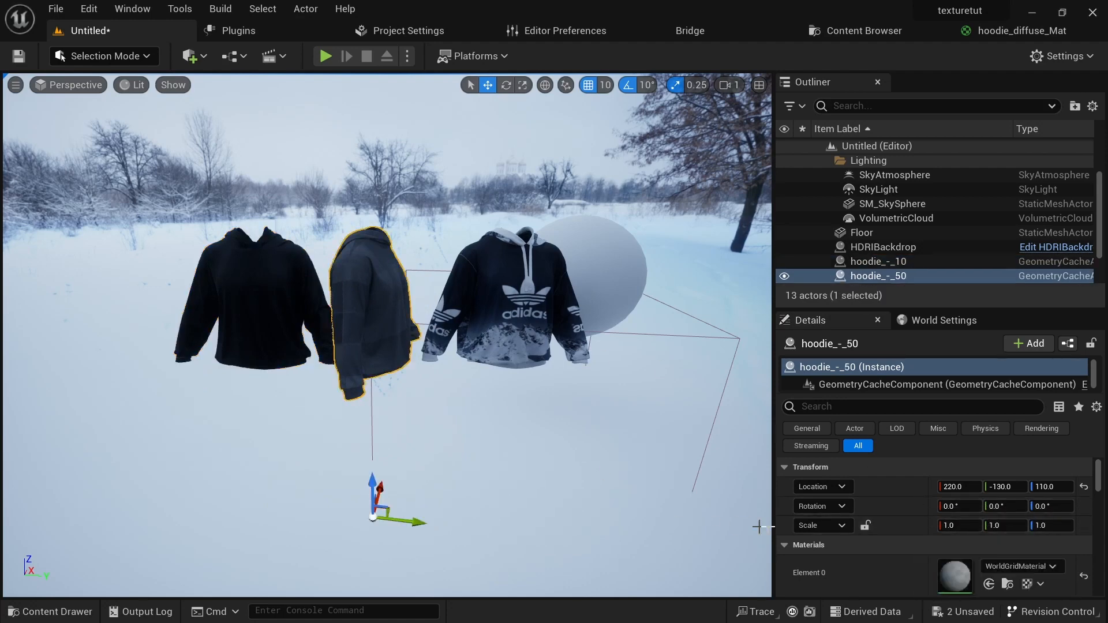
pyautogui.rightClick(955, 506)
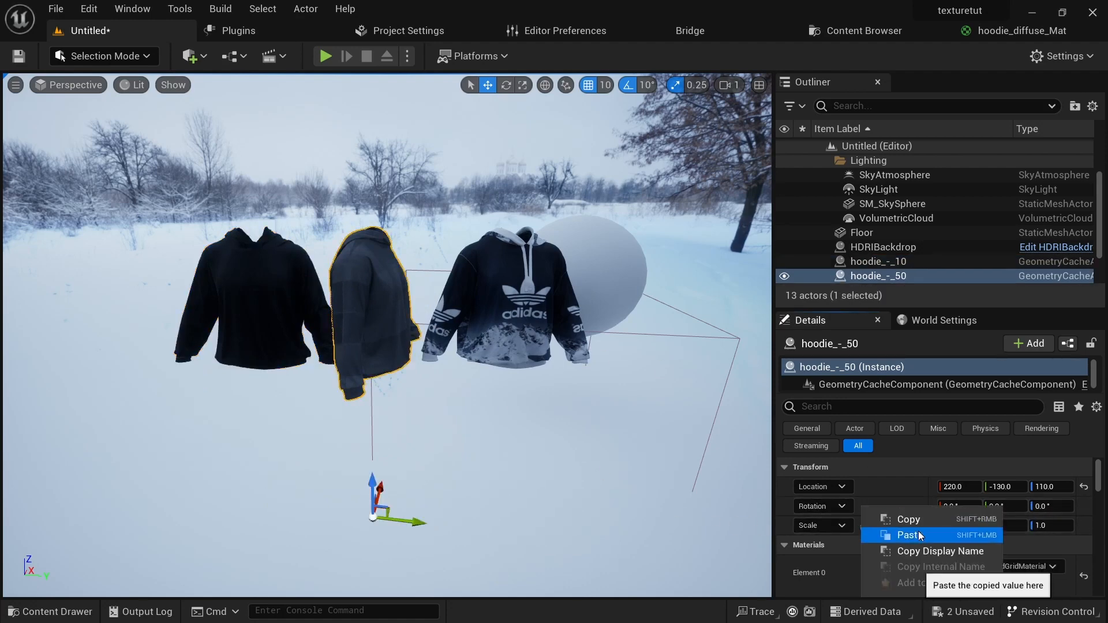
pyautogui.click(908, 535)
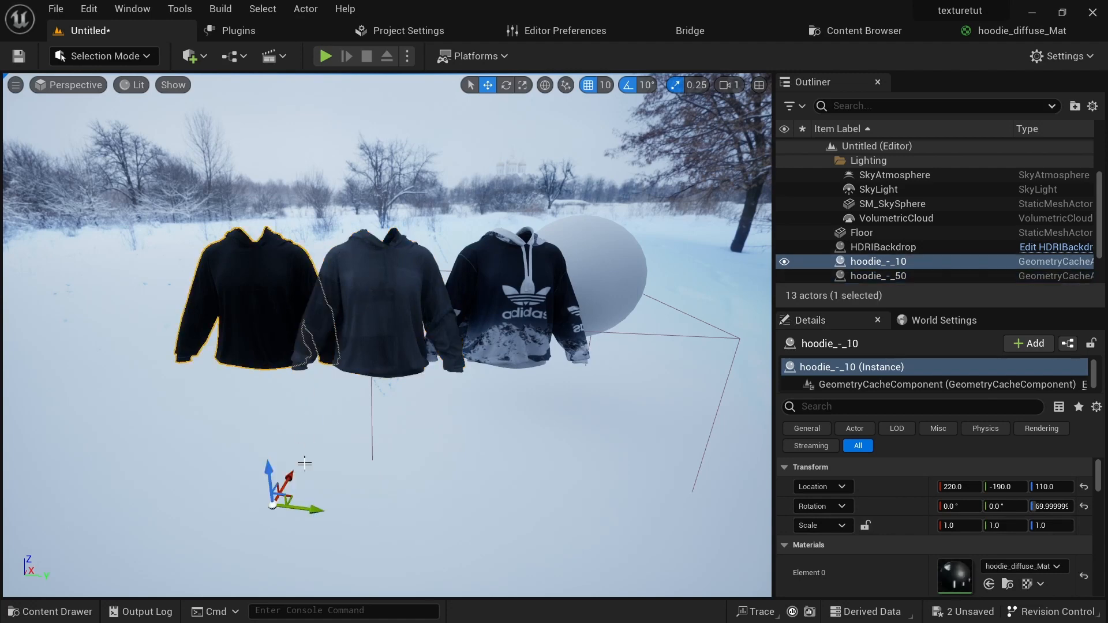
pyautogui.moveTo(315, 506); pyautogui.dragTo(251, 502)
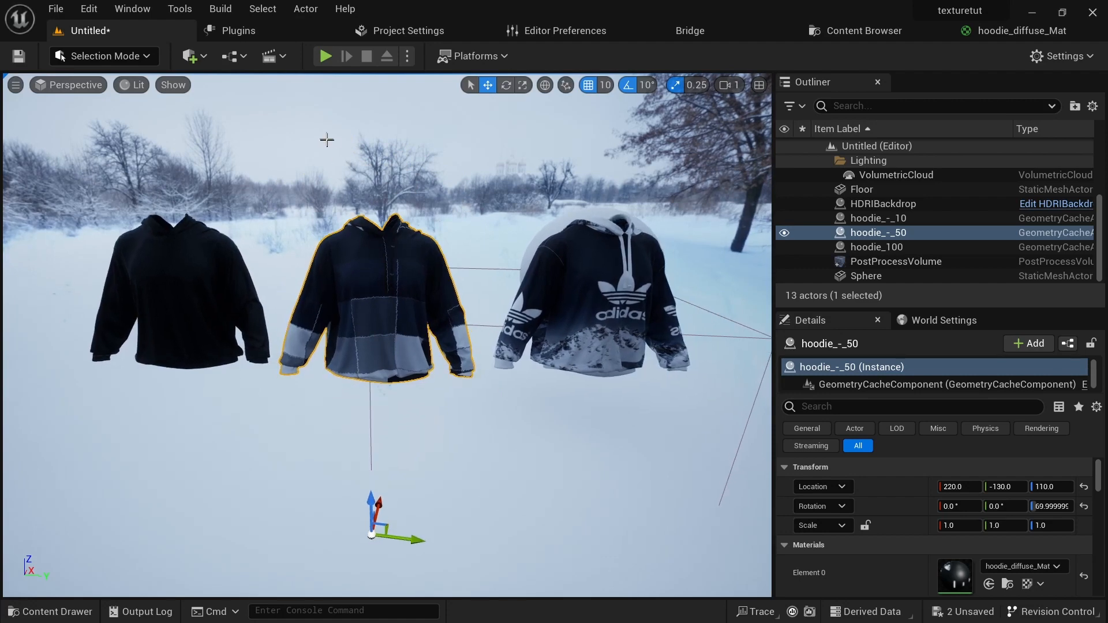
# Select hoodie_-_10 and another item in the Outliner
pyautogui.click(882, 204)
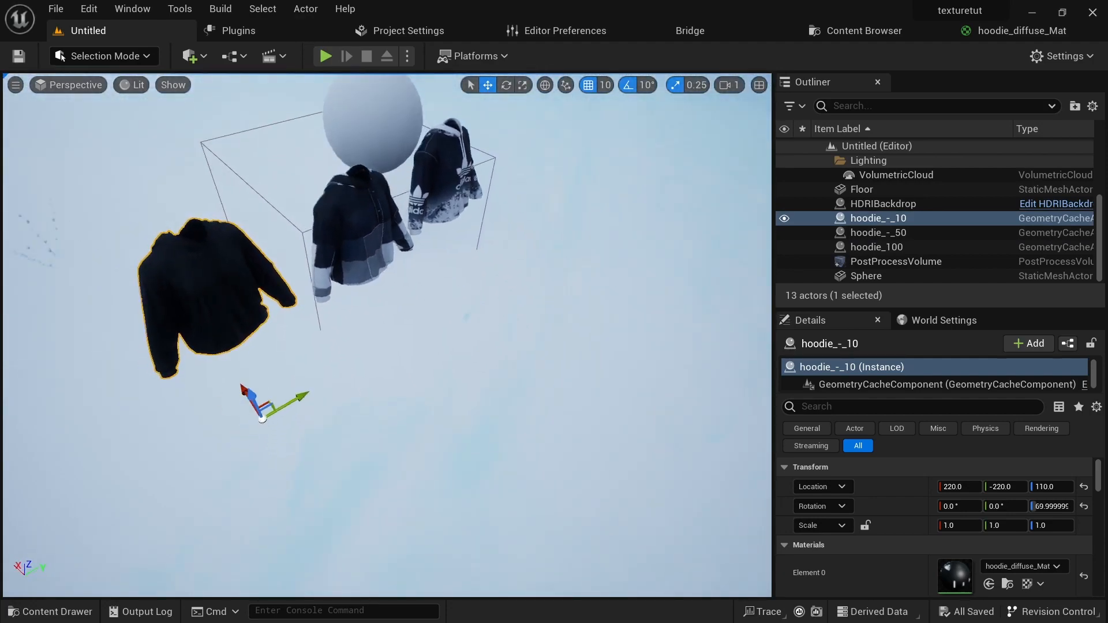
pyautogui.click(876, 246)
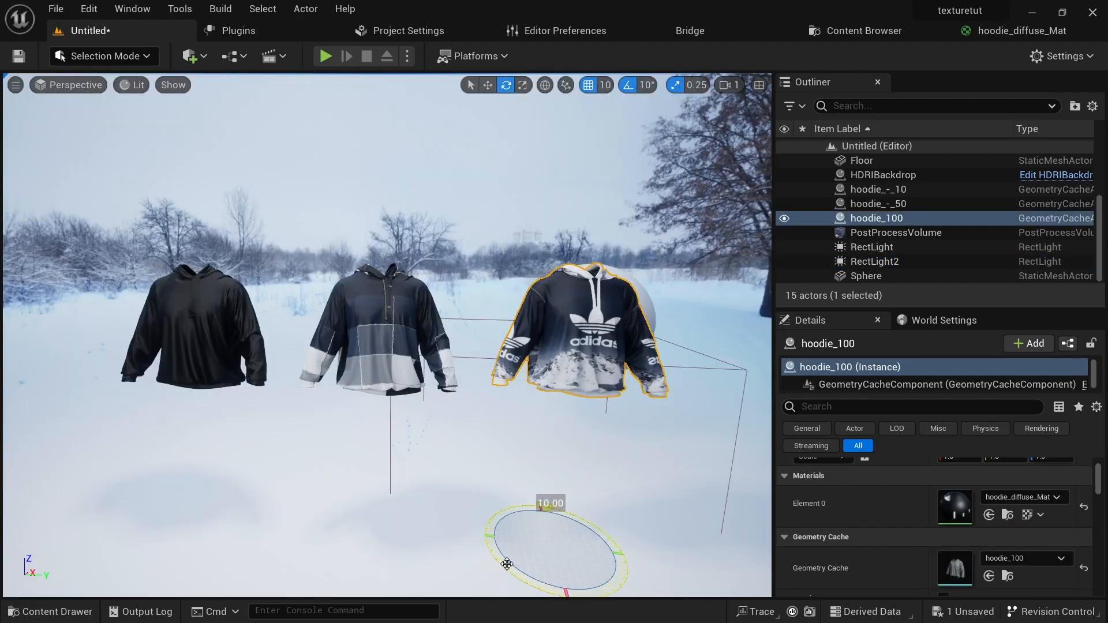
# Select HDRIBackdrop and switch the viewport to a view without editor overlays
pyautogui.click(883, 174)
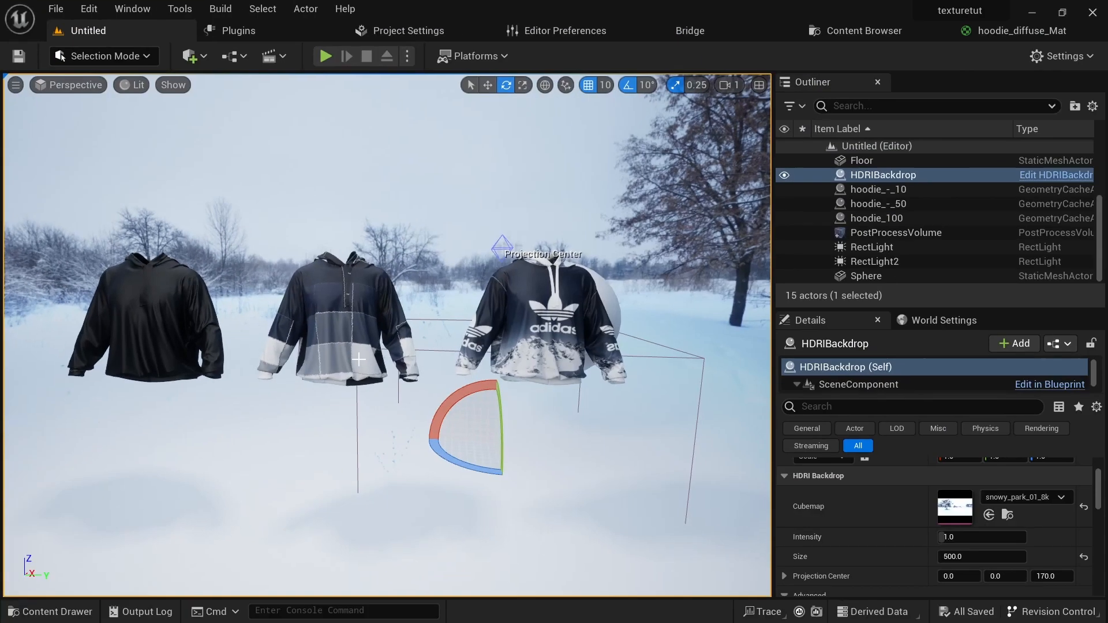
pyautogui.moveTo(432, 194)
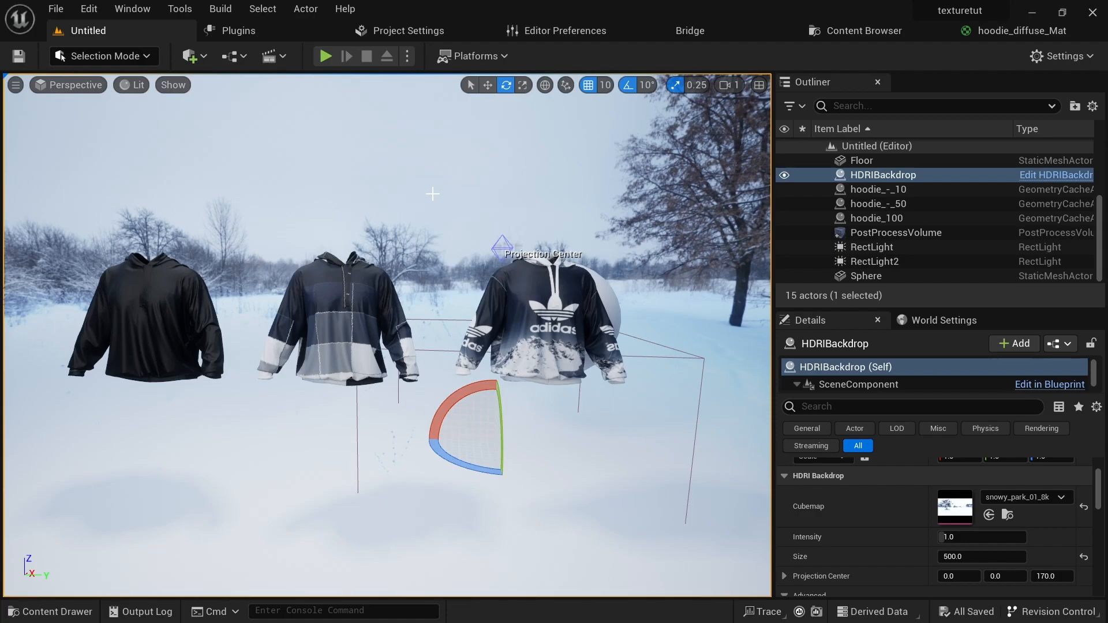
pyautogui.click(324, 56)
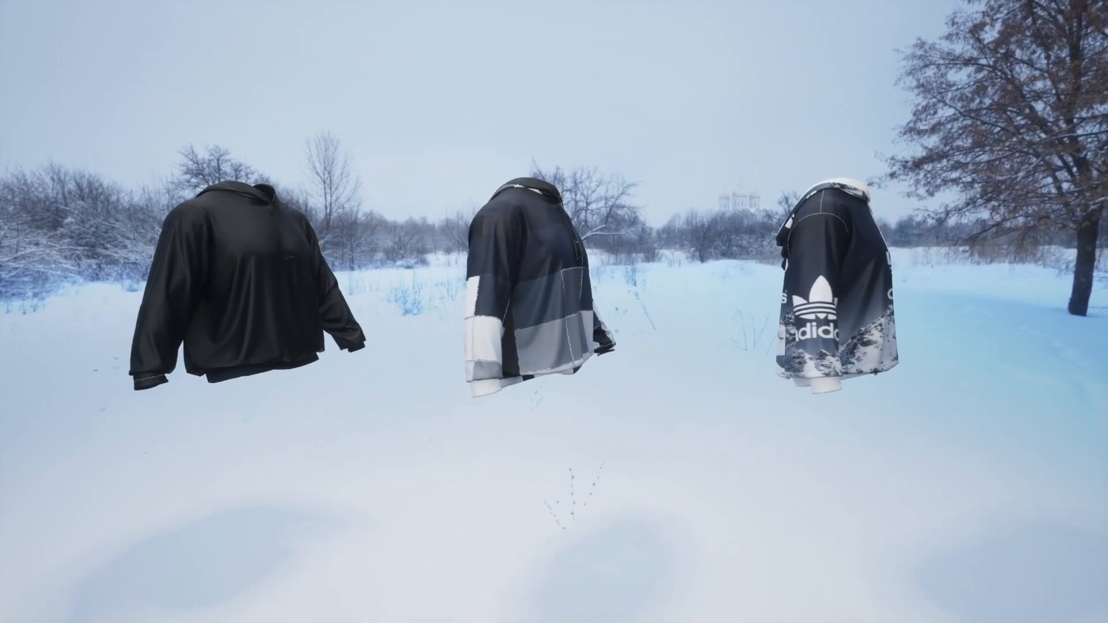